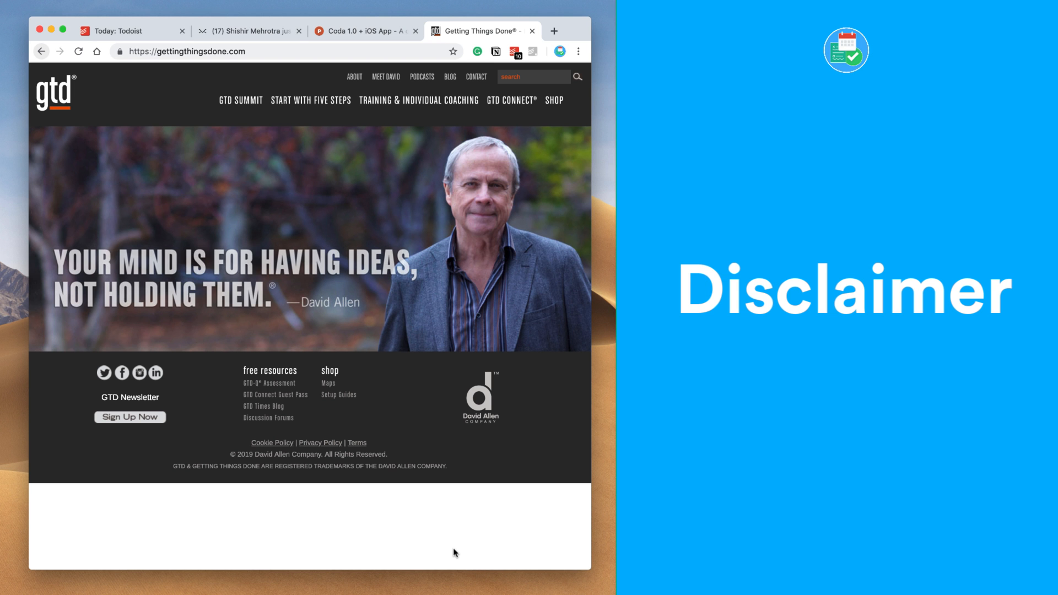
mouse_move(318, 169)
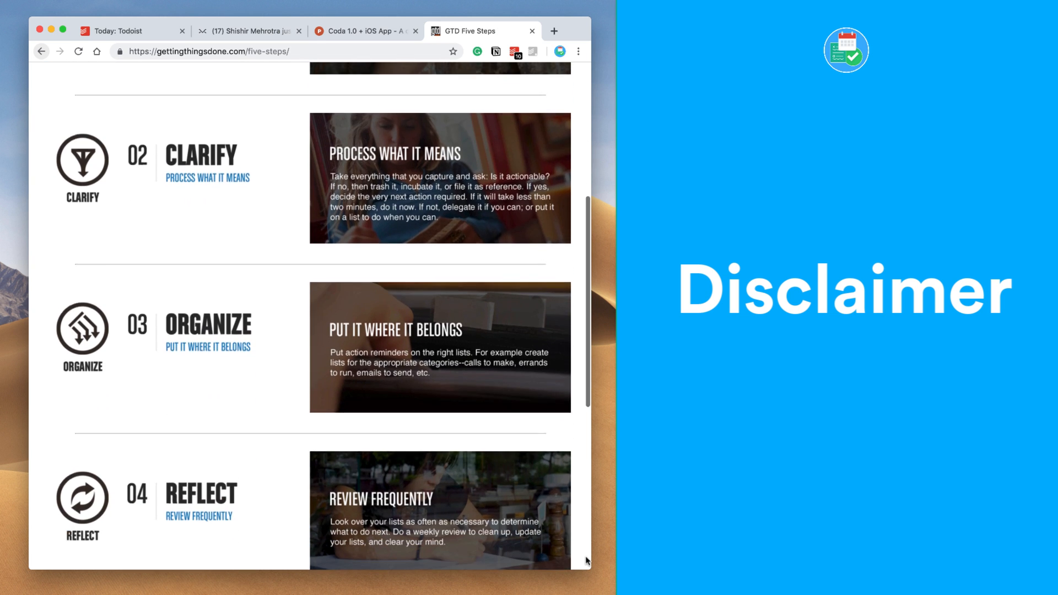
Scroll through the GTD five steps, then go to the GTD Summit page.
scroll("down", 3)
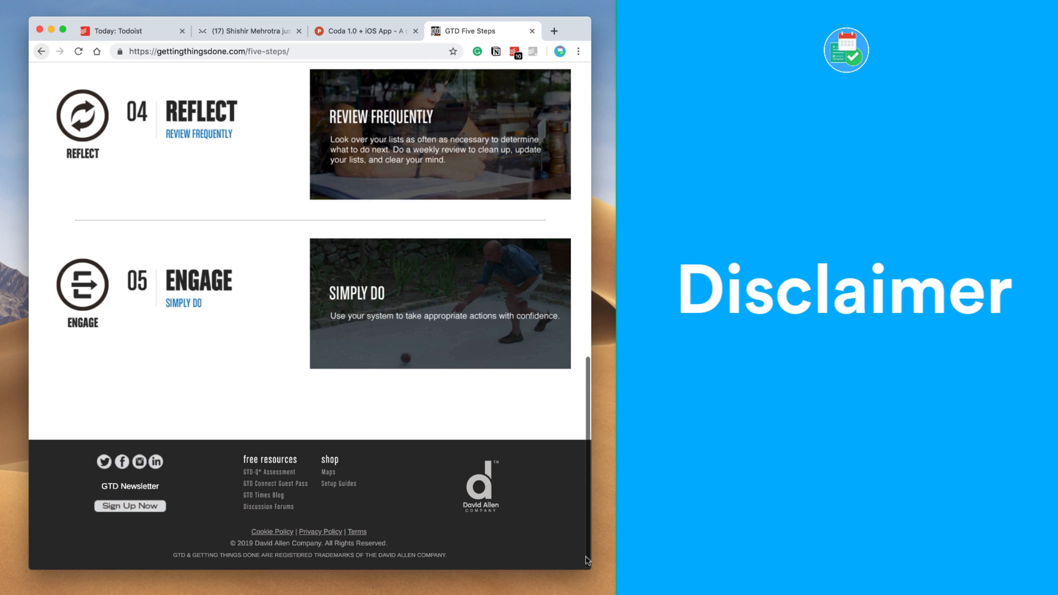
scroll("up", 3)
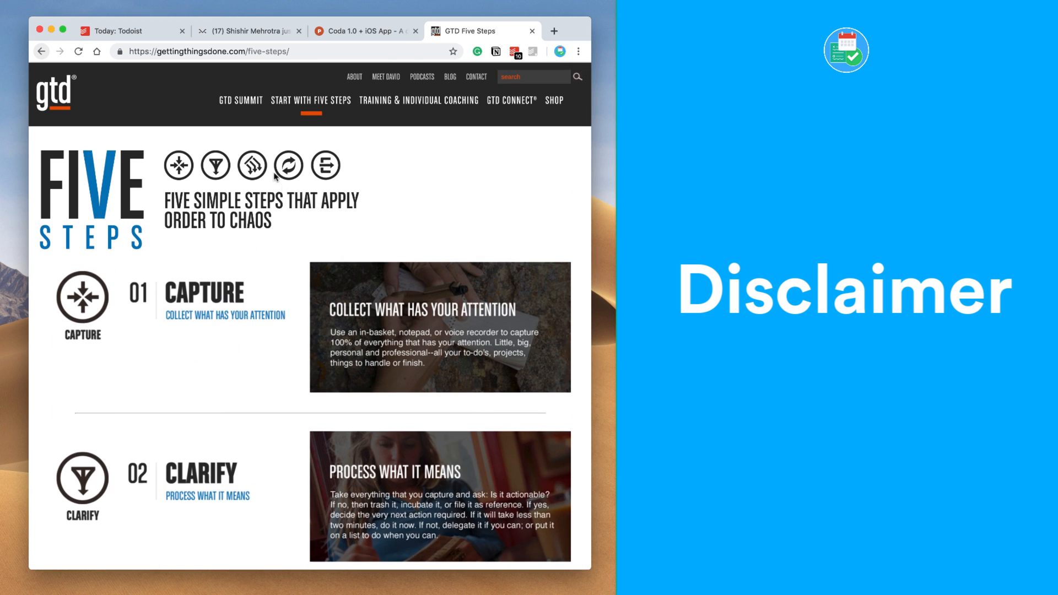
left_click(240, 101)
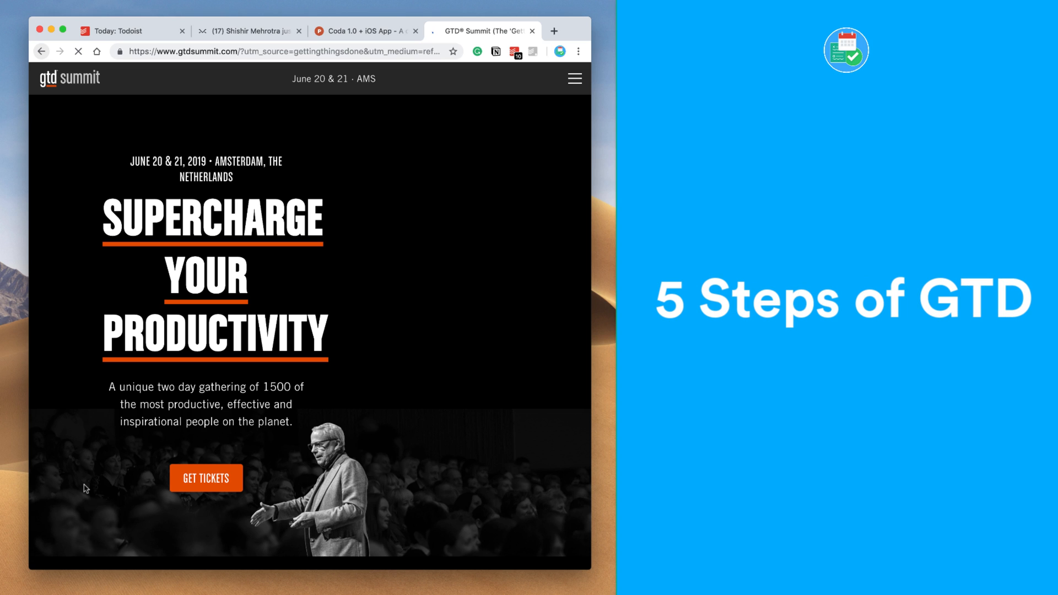
Copy the email-comment address of the 'Record 1 x YouTube' task to the clipboard.
left_click(121, 30)
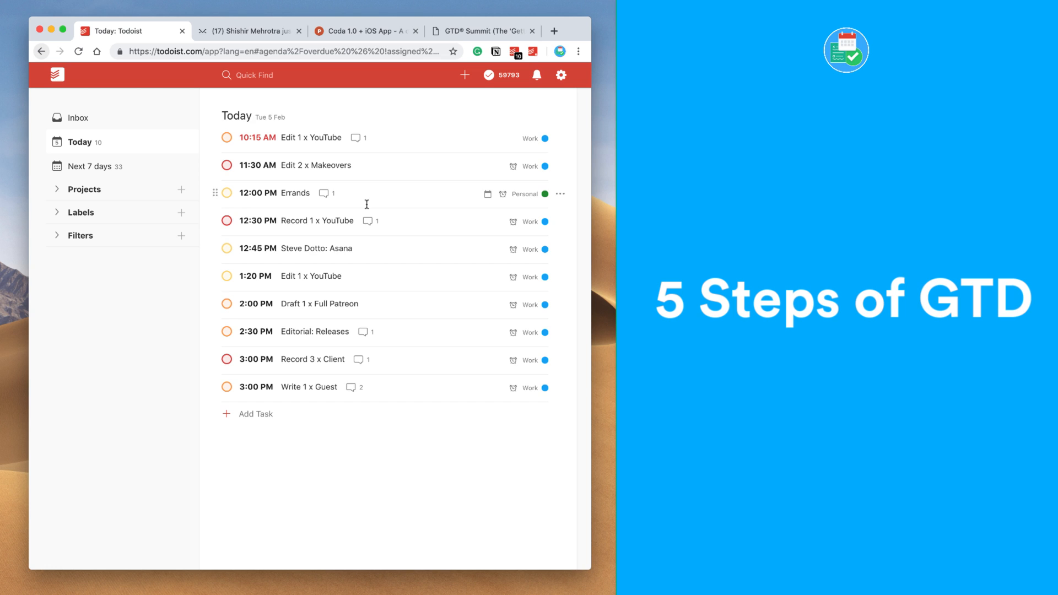
left_click(368, 221)
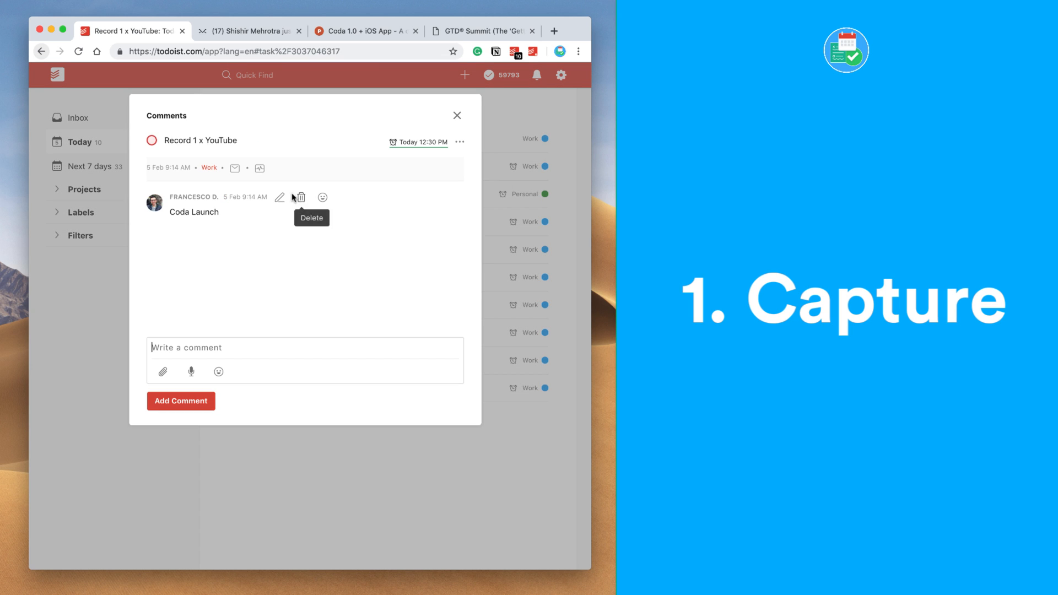
left_click(233, 168)
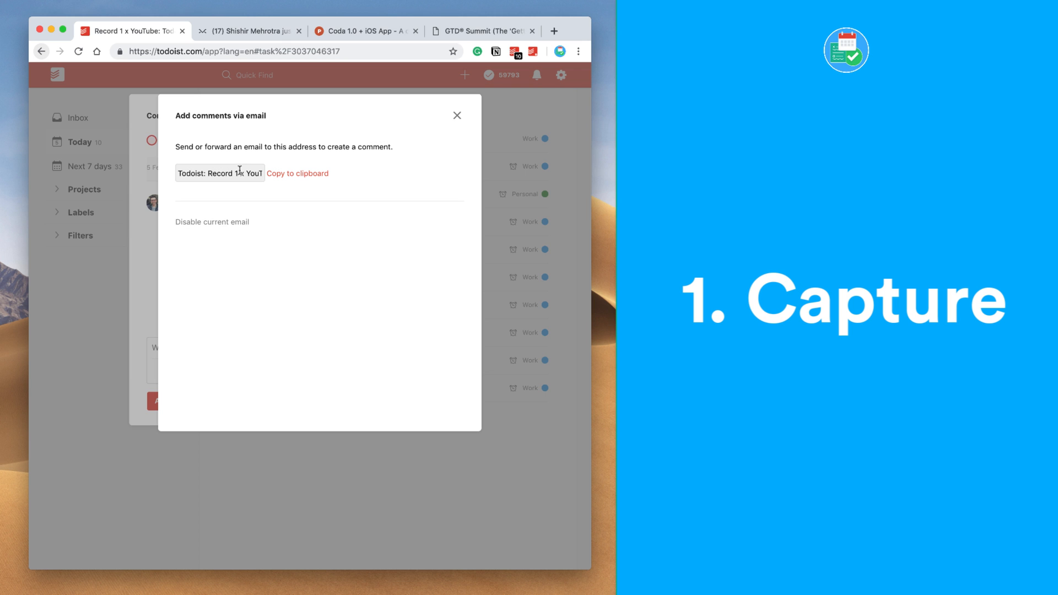
left_click(298, 173)
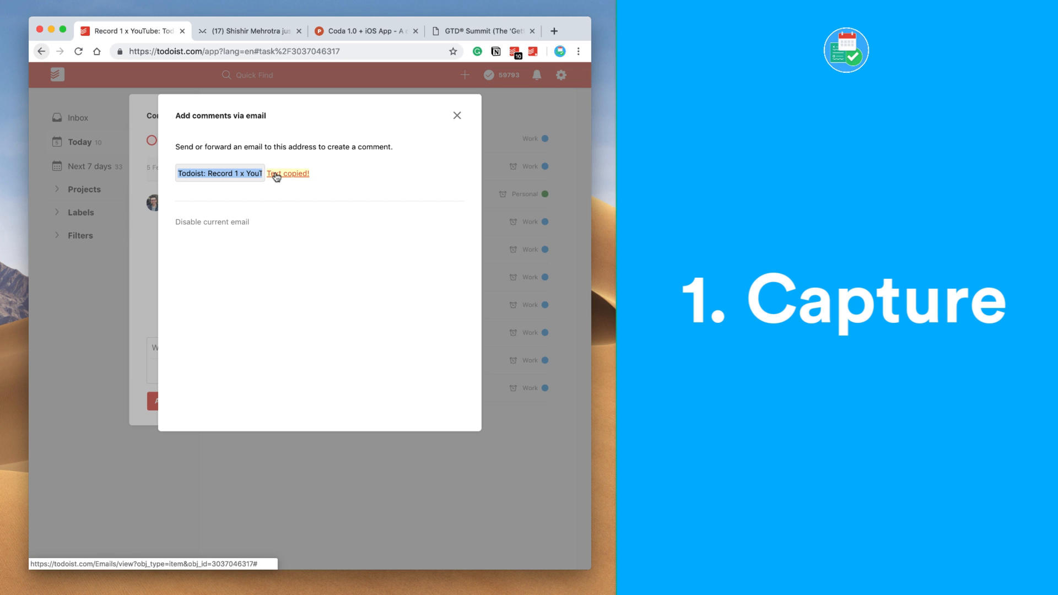
left_click(251, 31)
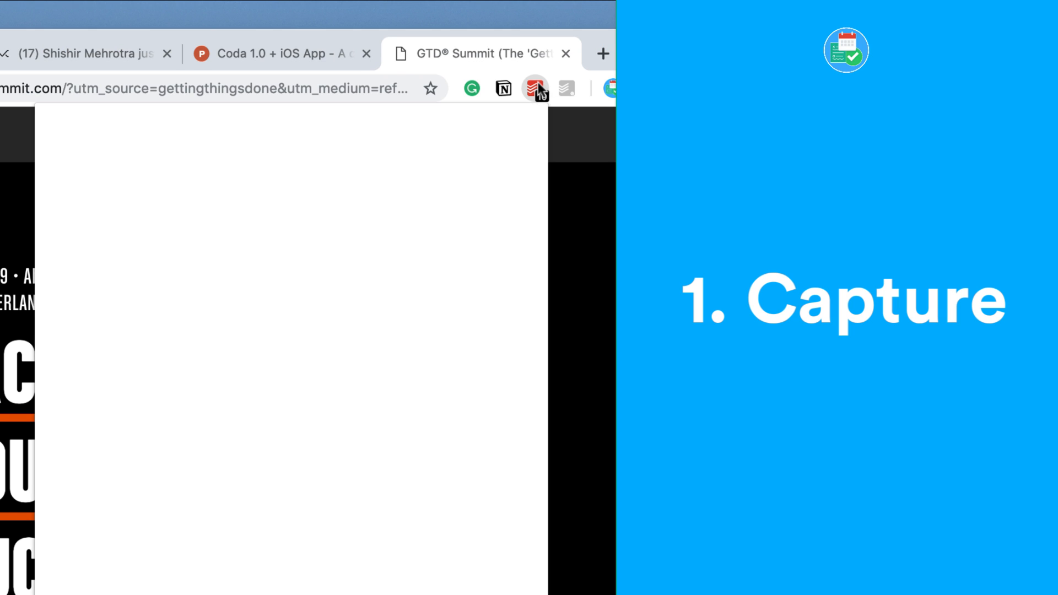
Capture the GTD Summit description text as a Todoist task via quick add.
left_click(534, 88)
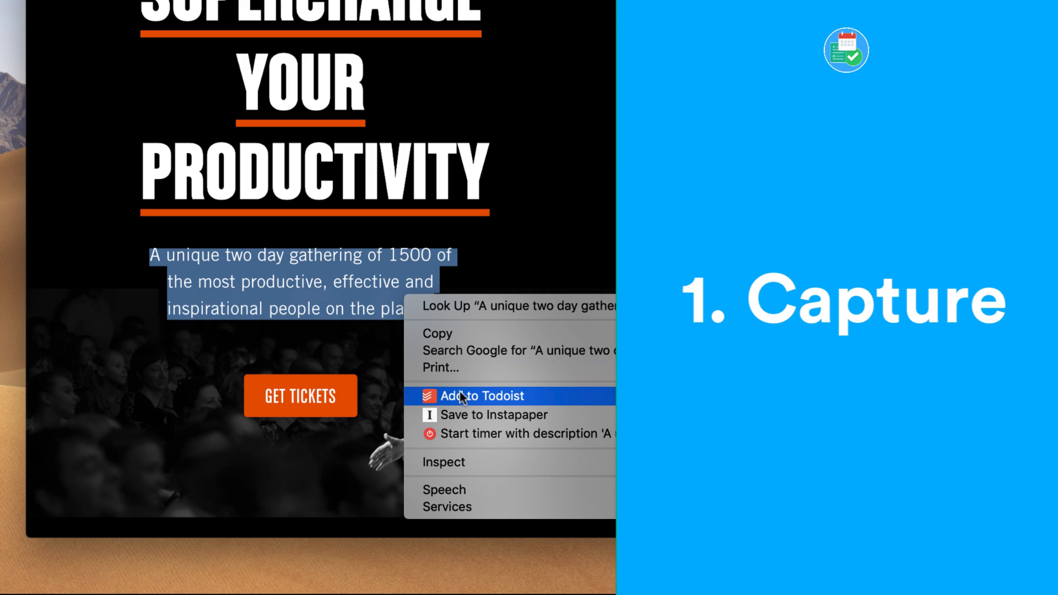
left_click(479, 396)
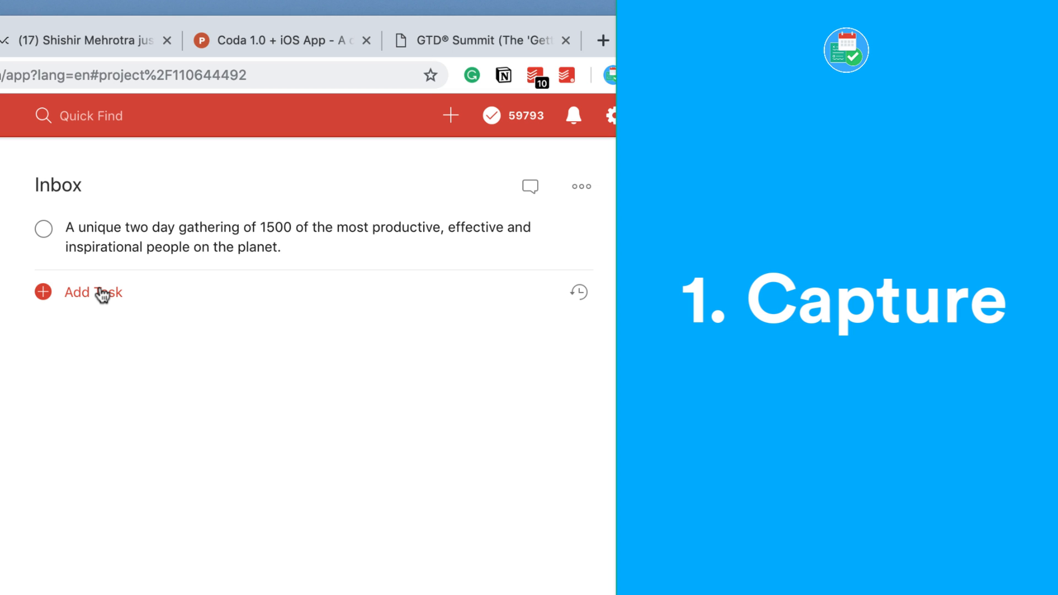
Add an Inbox task to organize a follow-up meeting with Steve Dotto, then start a 'See how much a new' task.
type("Organize a")
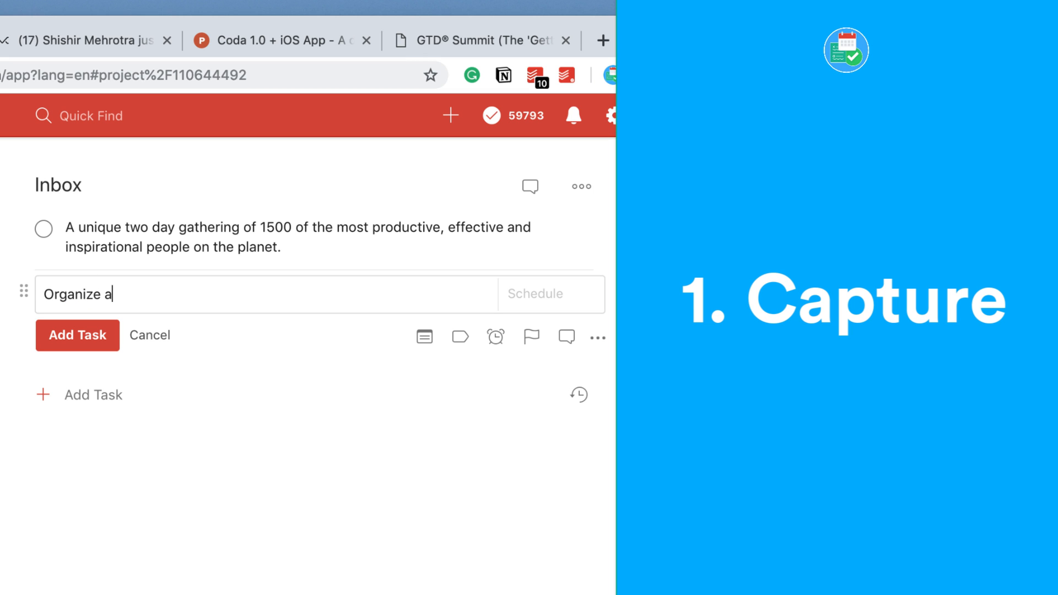
type("follow-up m")
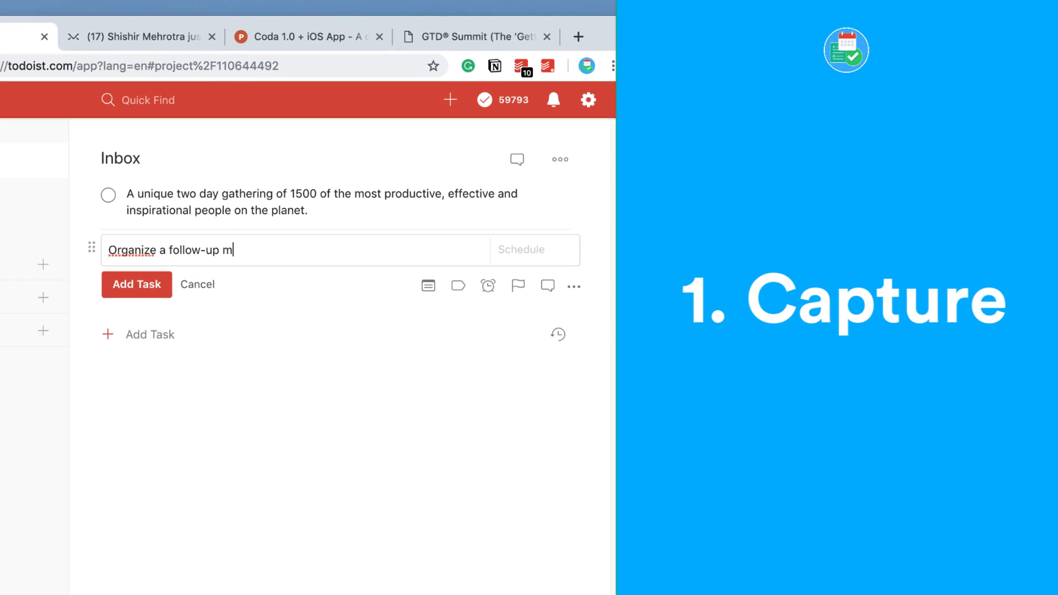
type("eeting with Steve D")
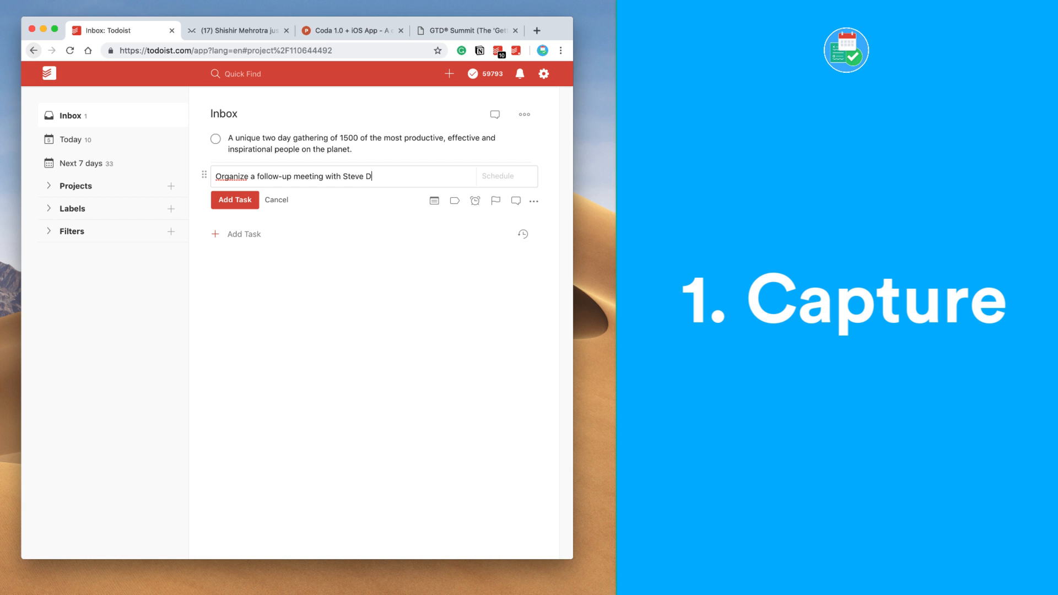
left_click(234, 200)
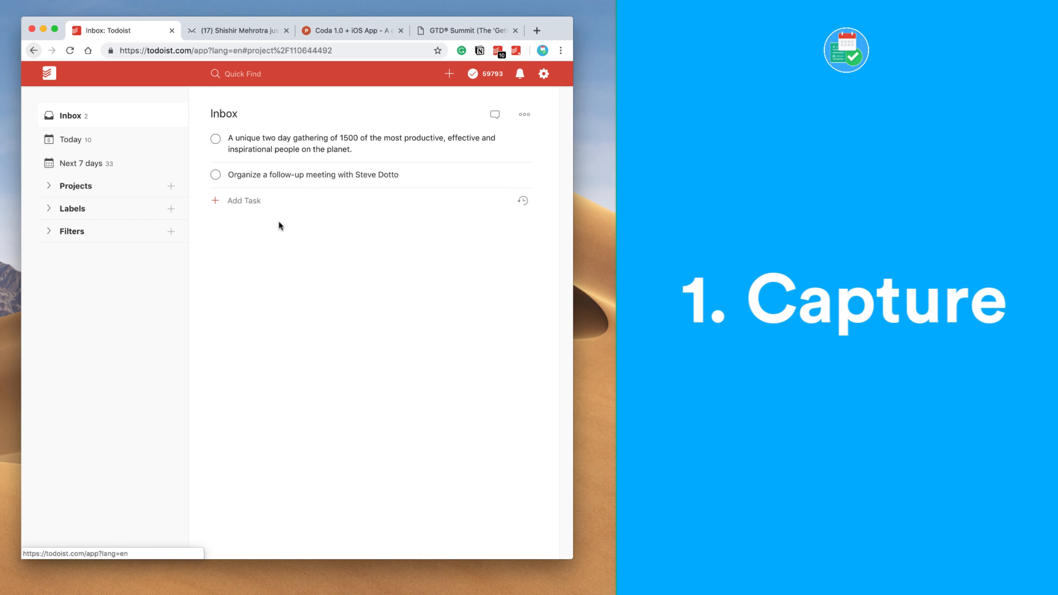
left_click(244, 200)
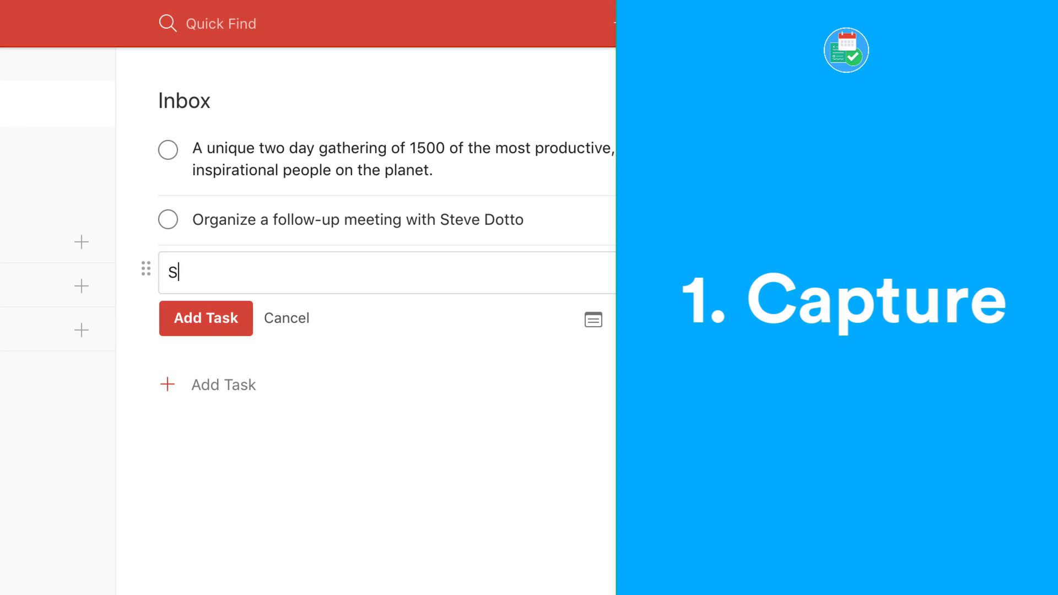
type("See how much a new")
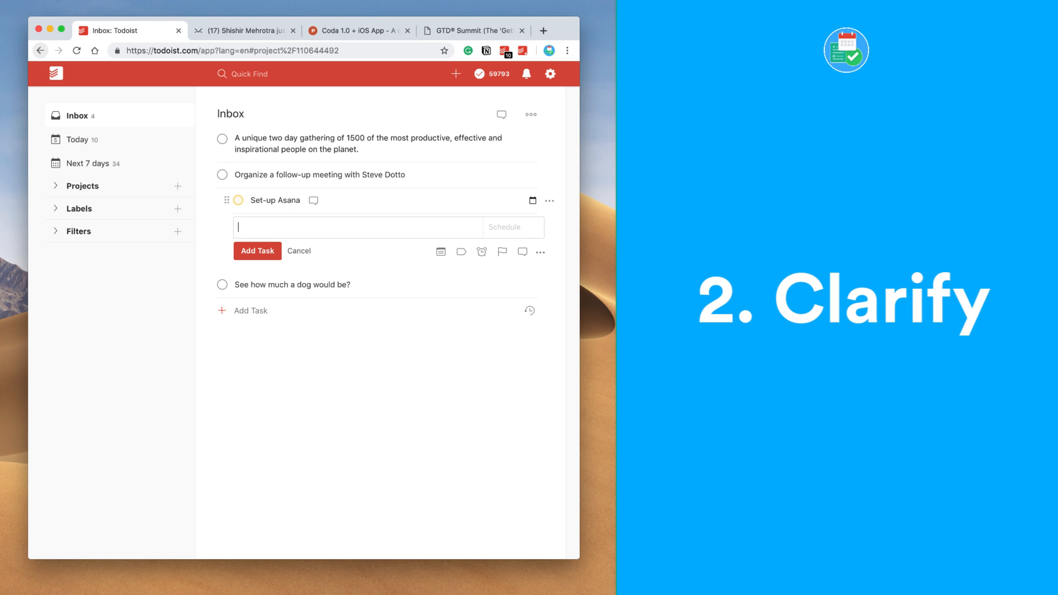
Add 'Take Meeting Notes (today)' as a subtask of the meeting task and review its comments.
type("Take Meeting N")
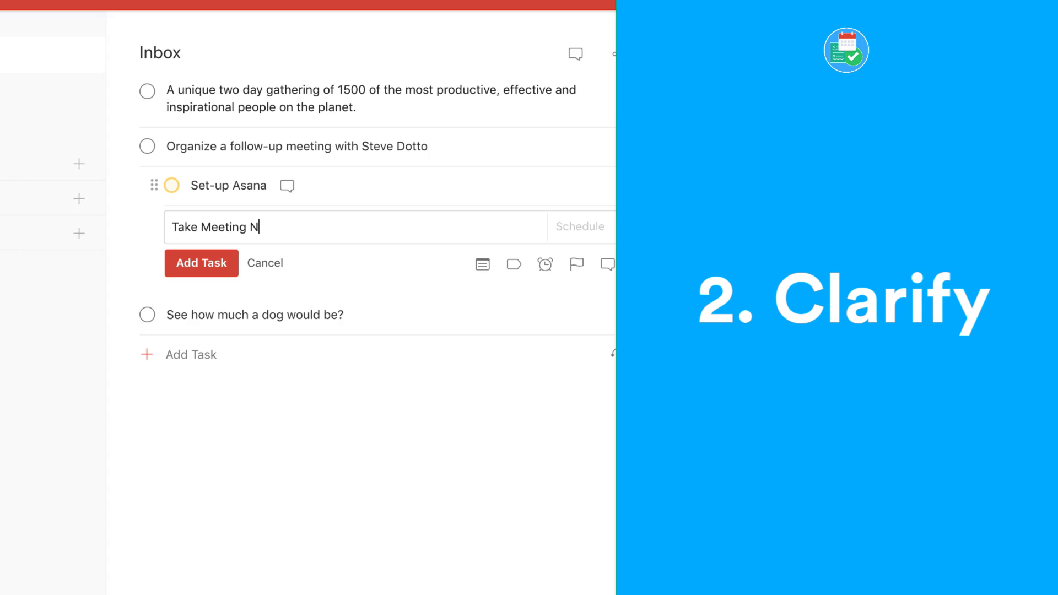
type("otes (today)")
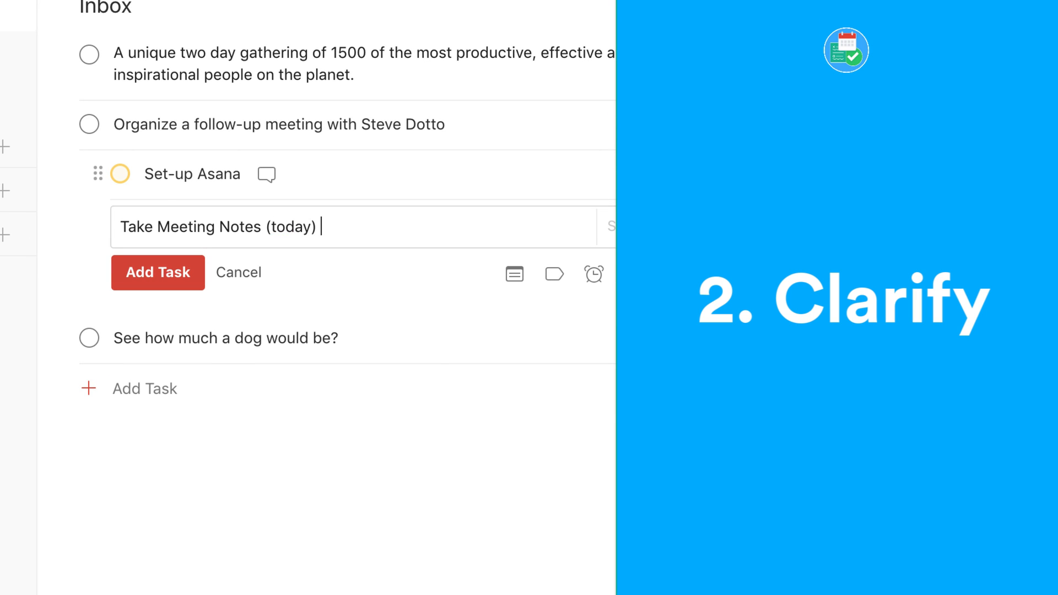
left_click(157, 272)
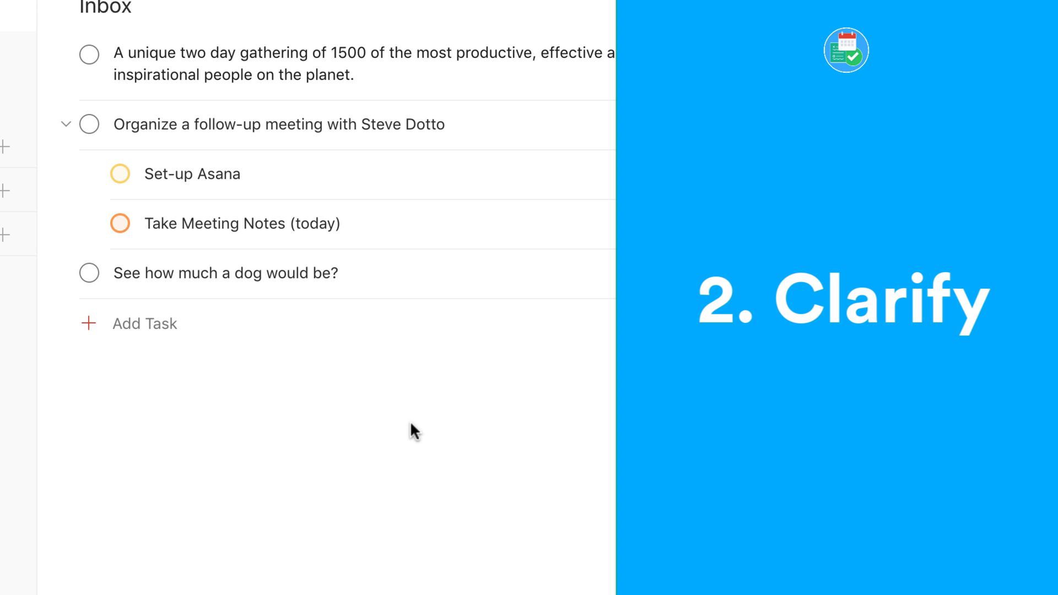
mouse_move(333, 254)
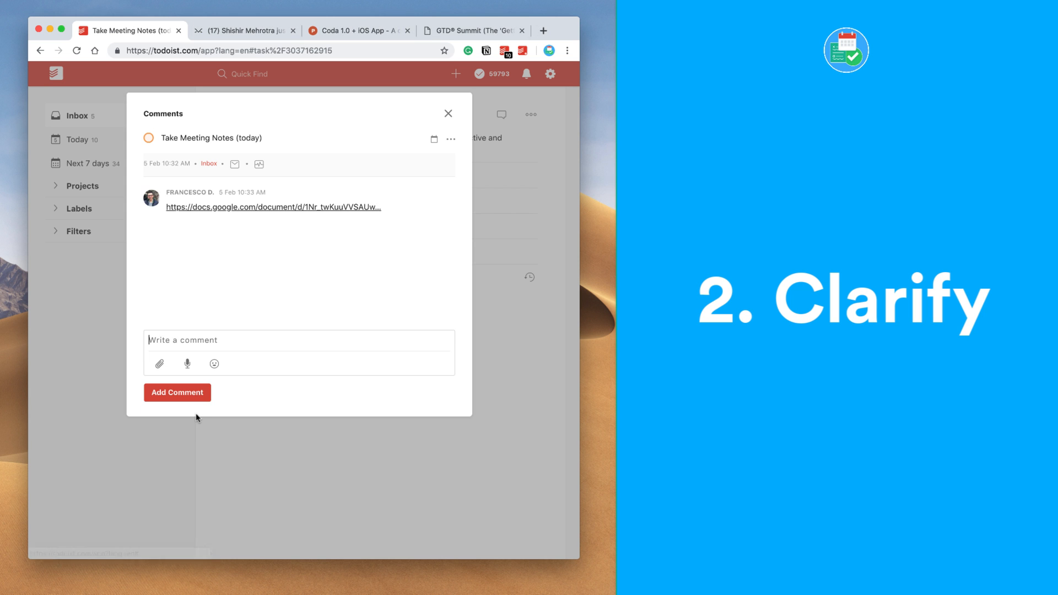
left_click(448, 113)
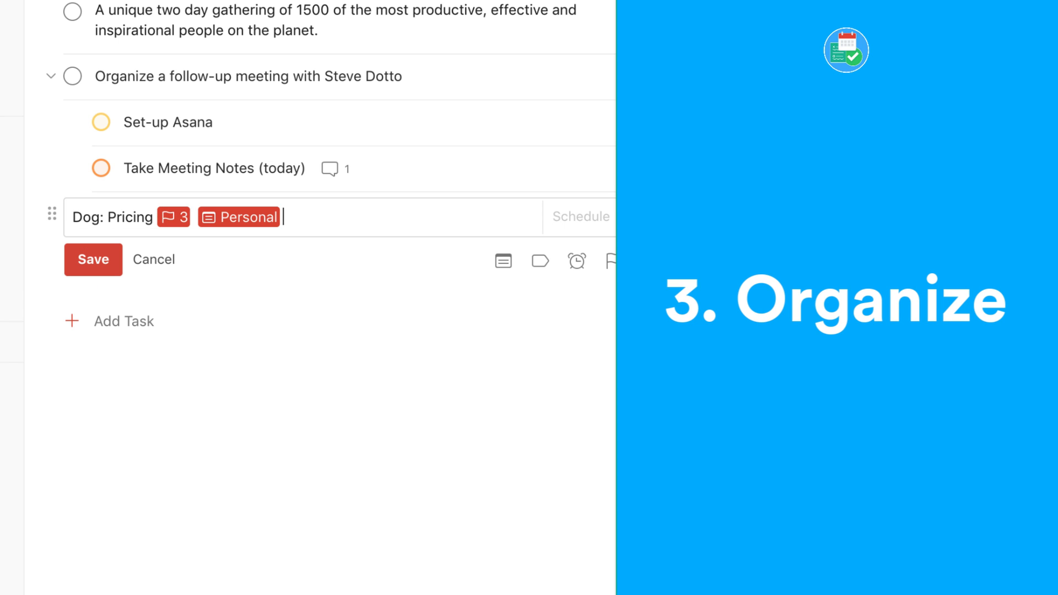
Label the Dog: Pricing task with 10M, HOME and a newly created LOW_ENERGY label, and save.
type("@")
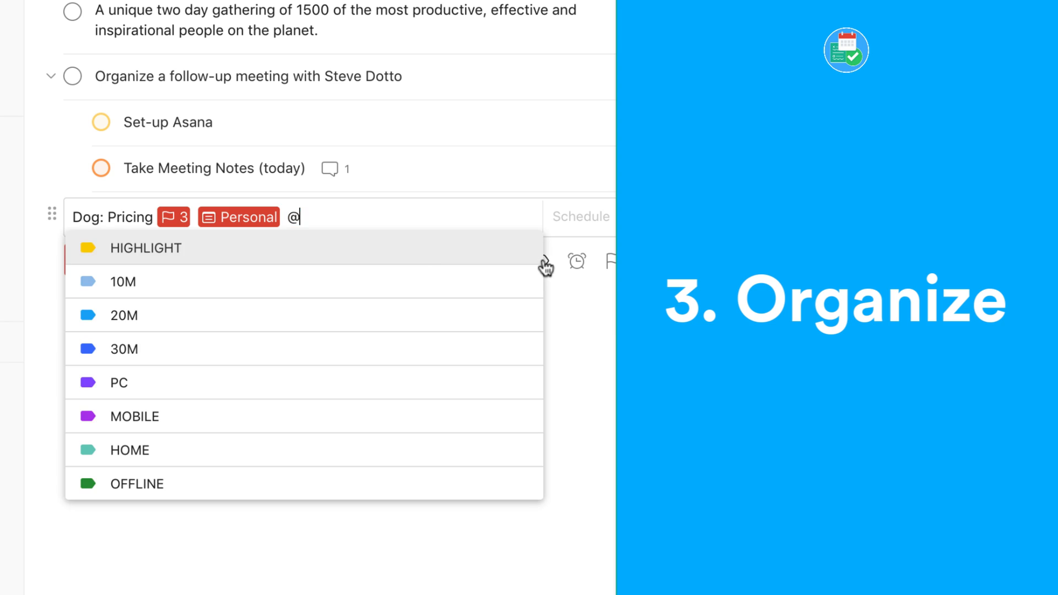
left_click(122, 282)
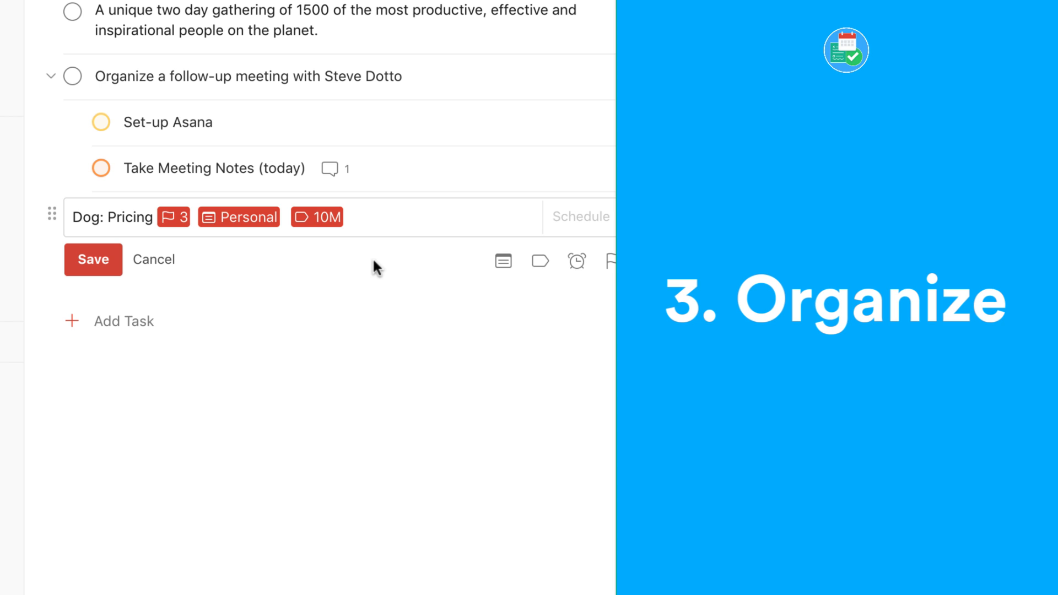
type("@HOME @")
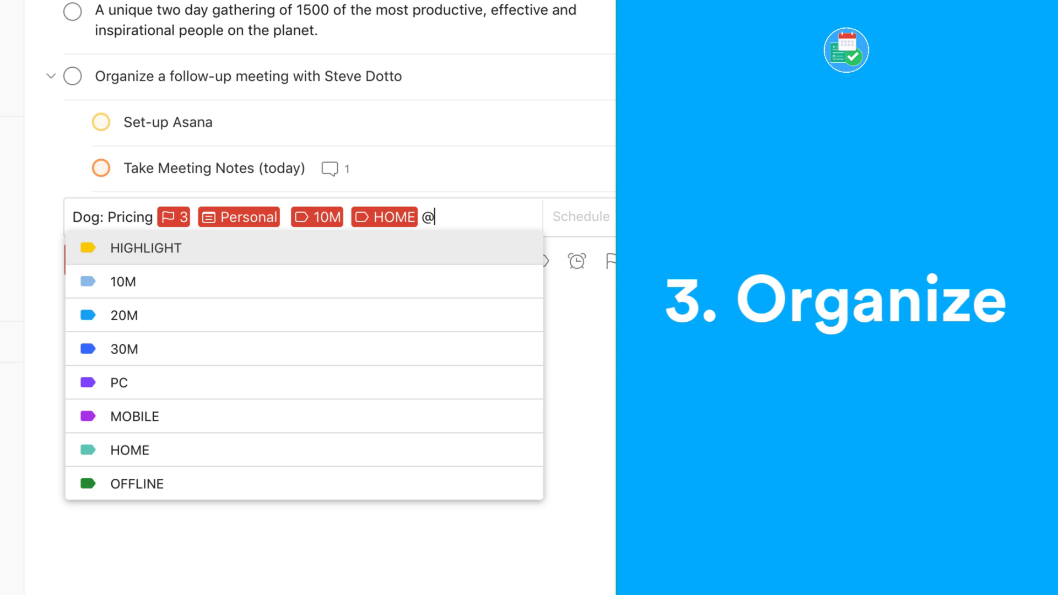
type("LOW")
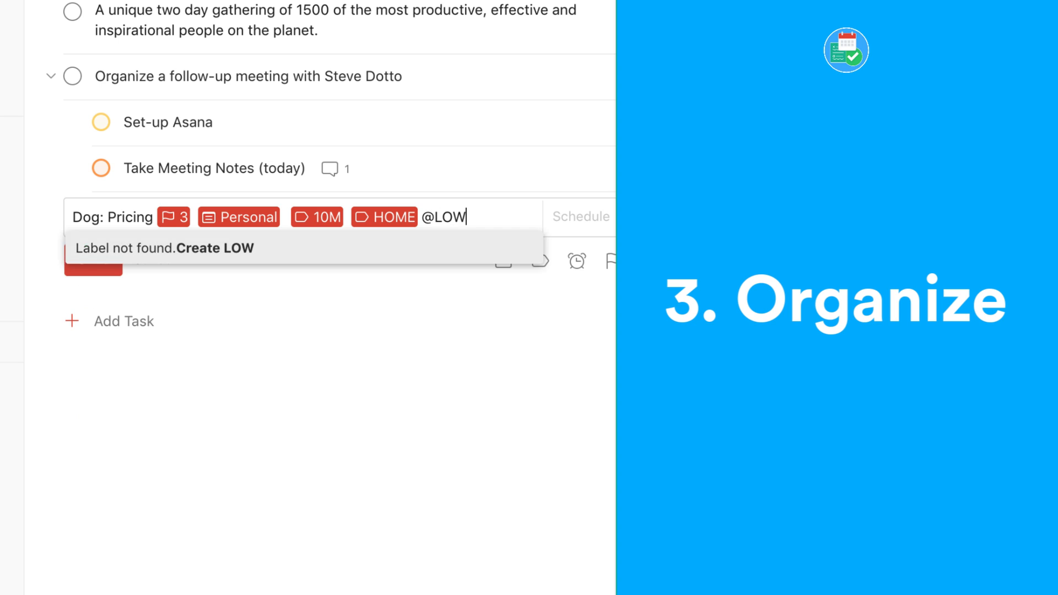
type("_ENERG")
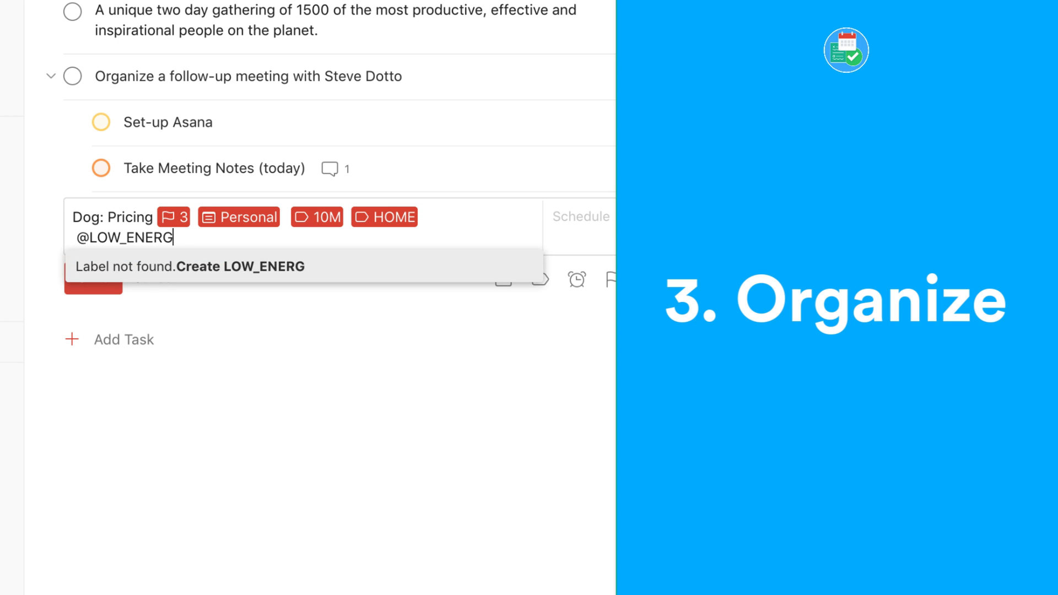
left_click(240, 266)
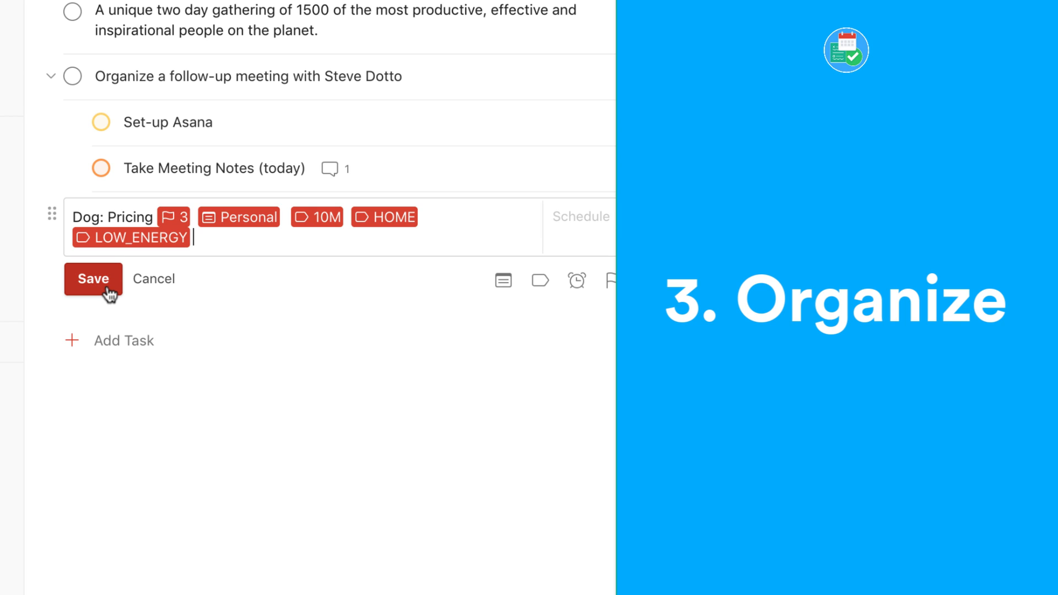
mouse_move(192, 269)
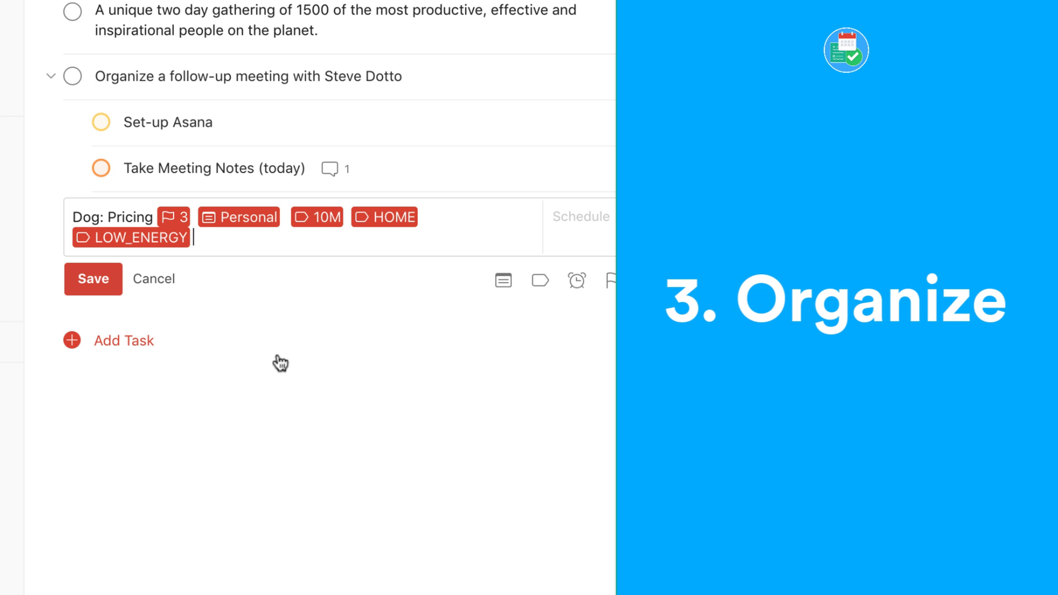
type("s")
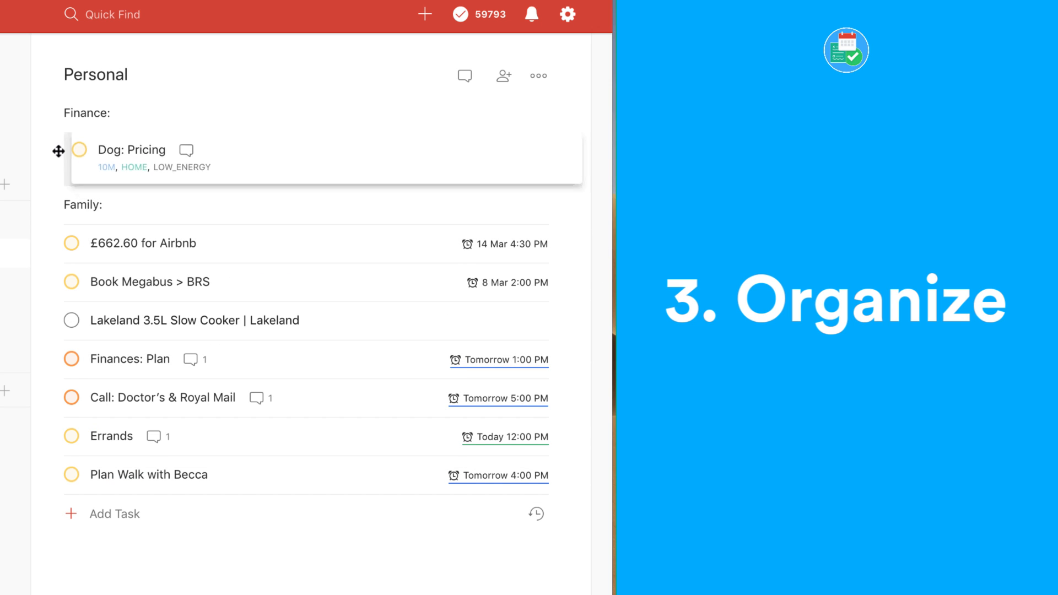
Move Dog: Pricing under the Finance section of the Personal project.
left_click_drag(135, 282, 135, 174)
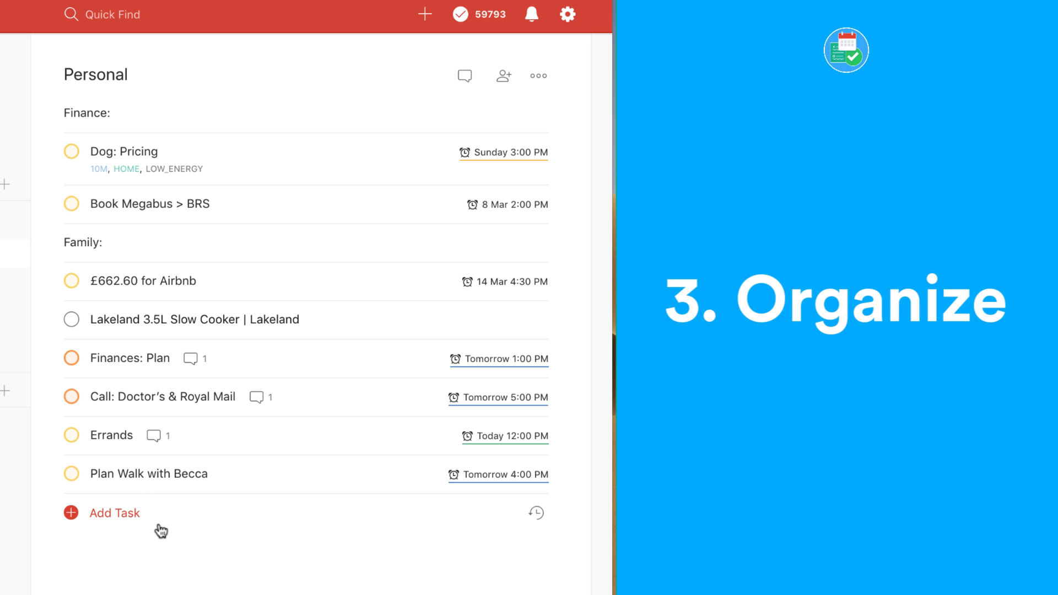
mouse_move(134, 555)
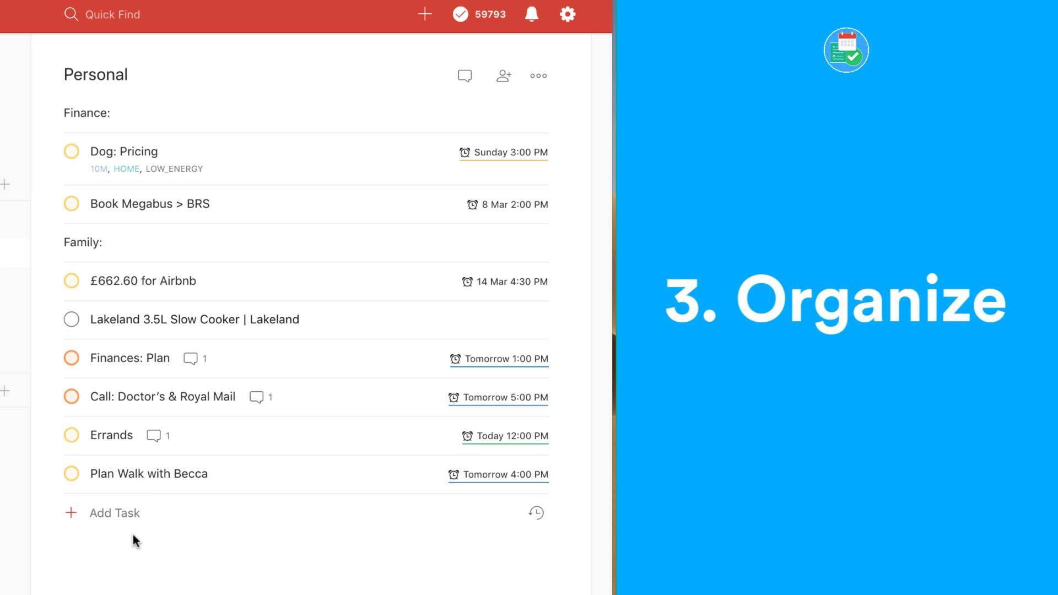
mouse_move(242, 233)
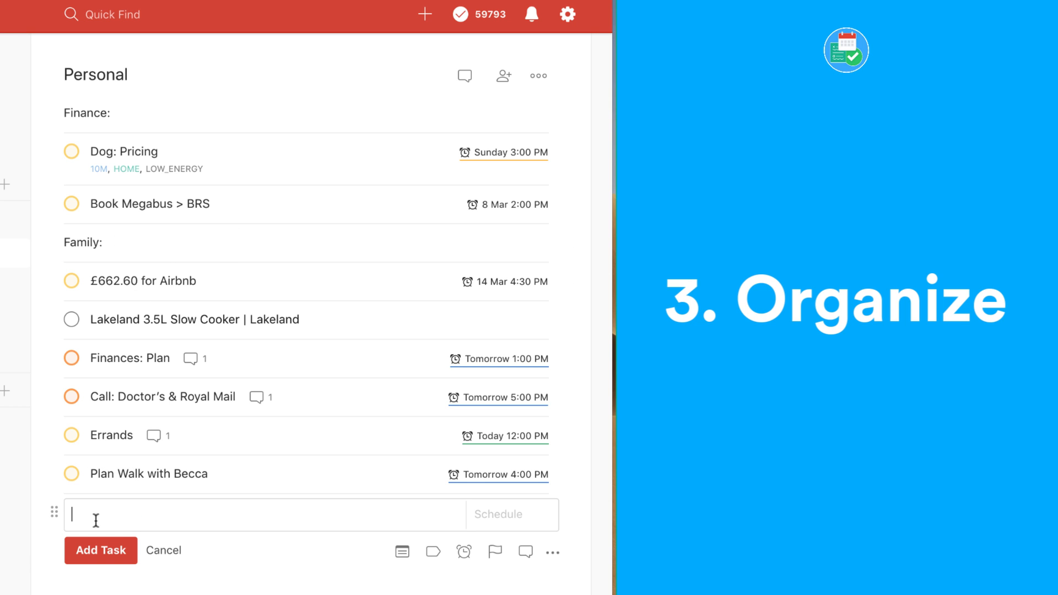
Add a 'Travel' section heading at the end of the Personal project.
type("!")
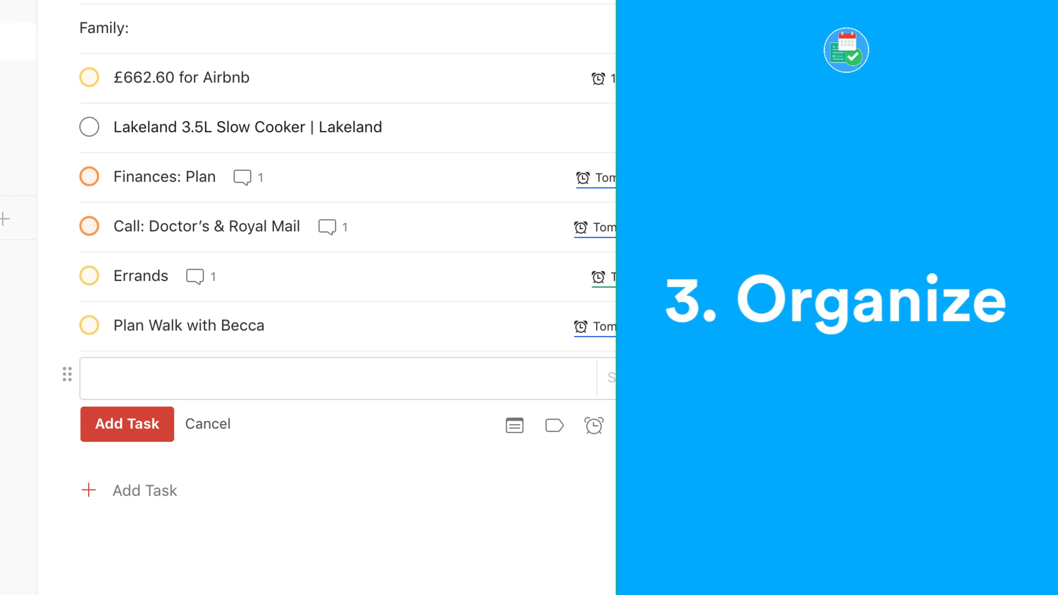
type("Travel")
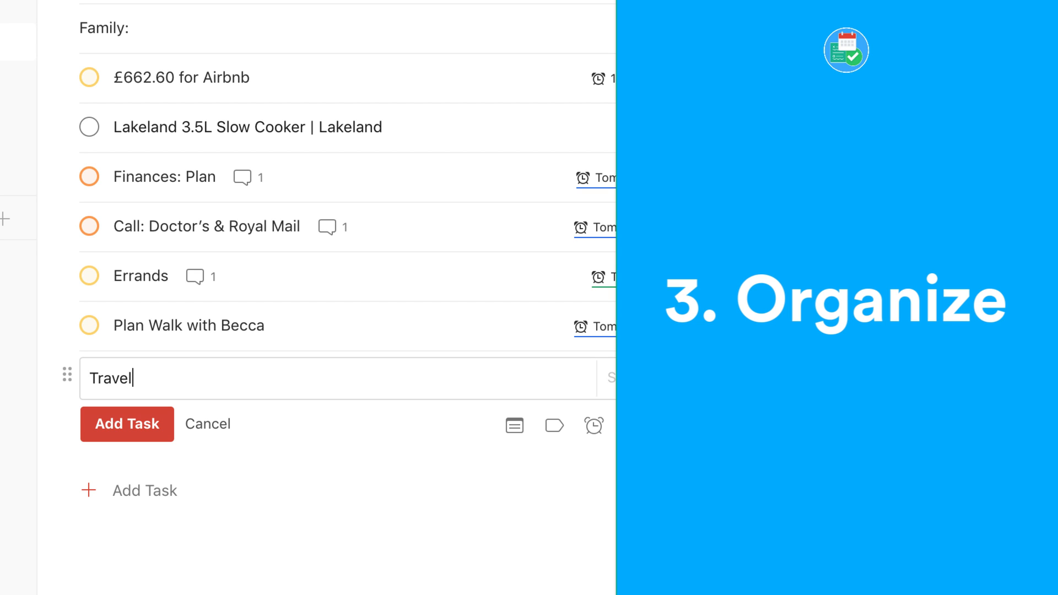
left_click(127, 424)
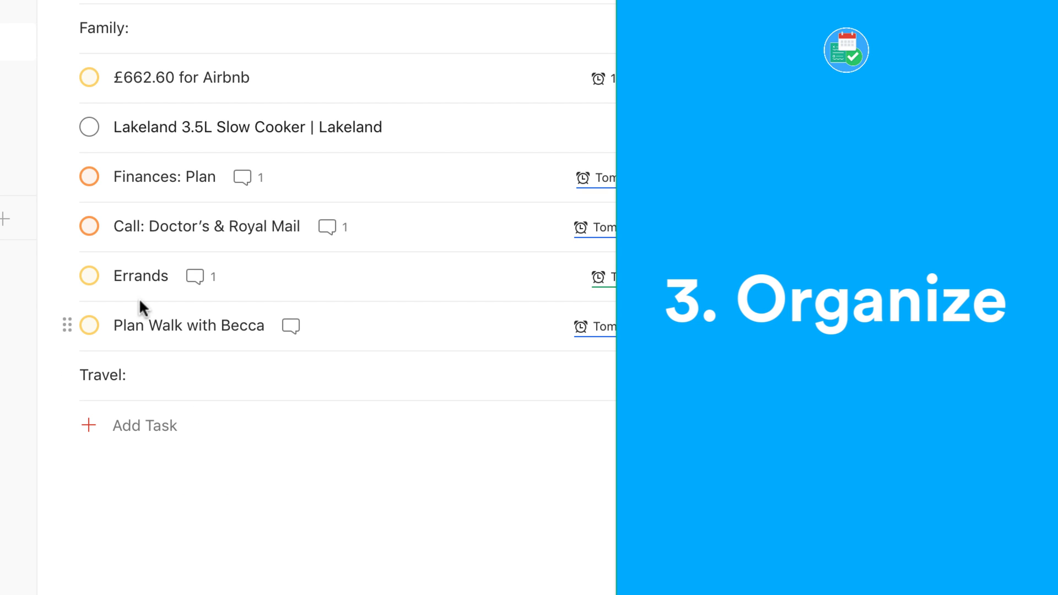
left_click_drag(88, 77, 94, 375)
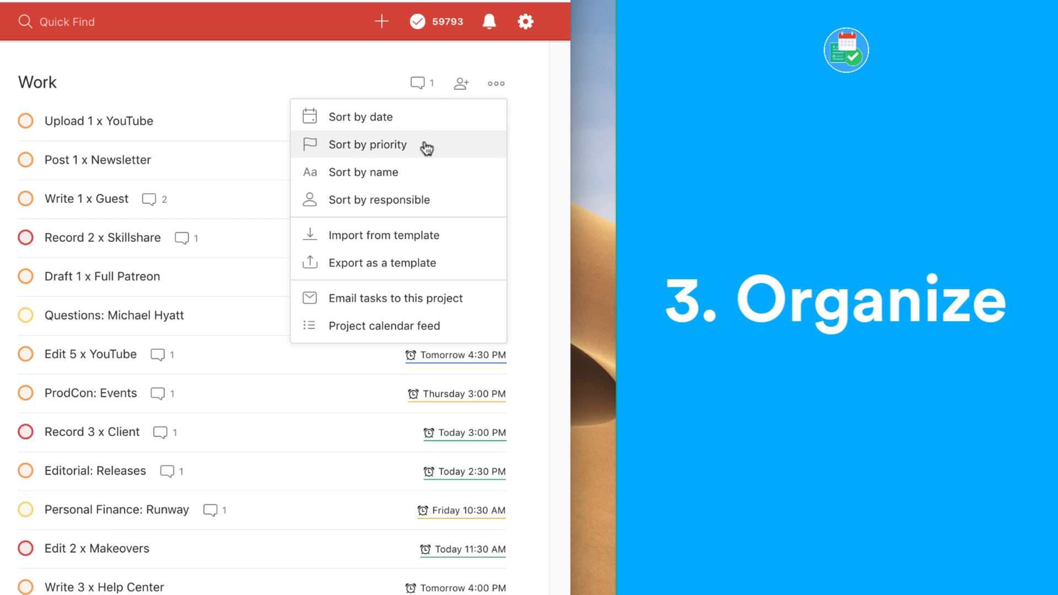
Sort the Work project's tasks by priority.
left_click(367, 144)
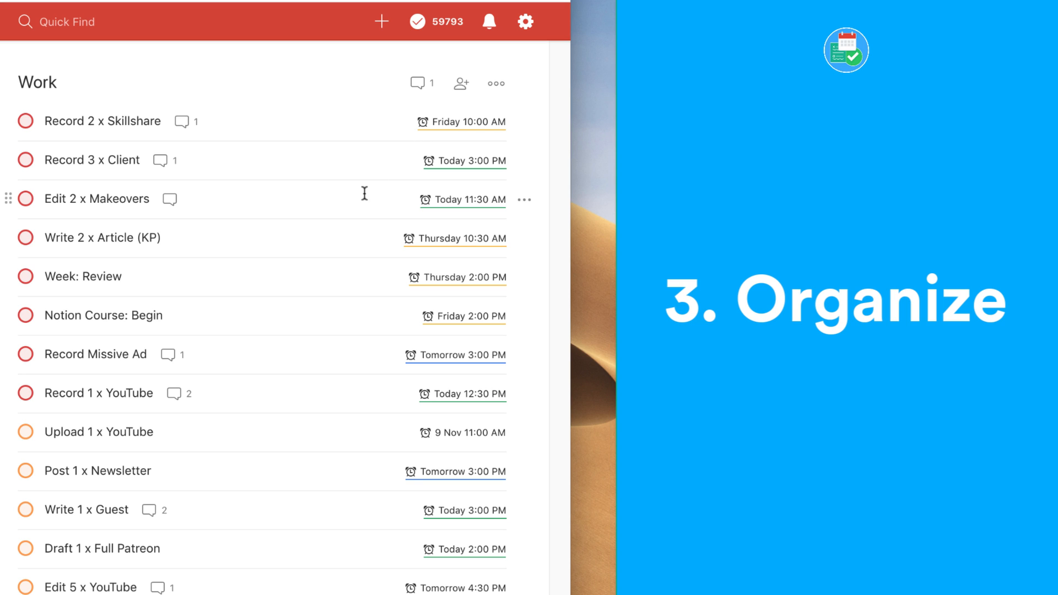
mouse_move(364, 193)
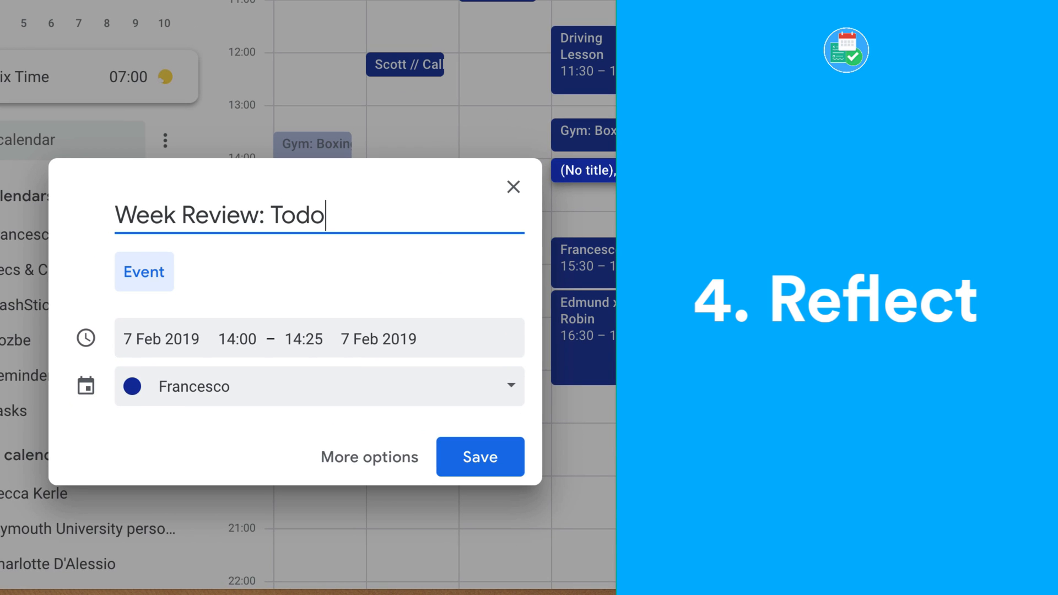
Save the 'Week Review: Todoist' event for 7 Feb, 14:00 to 14:25, in Google Calendar.
type("ist")
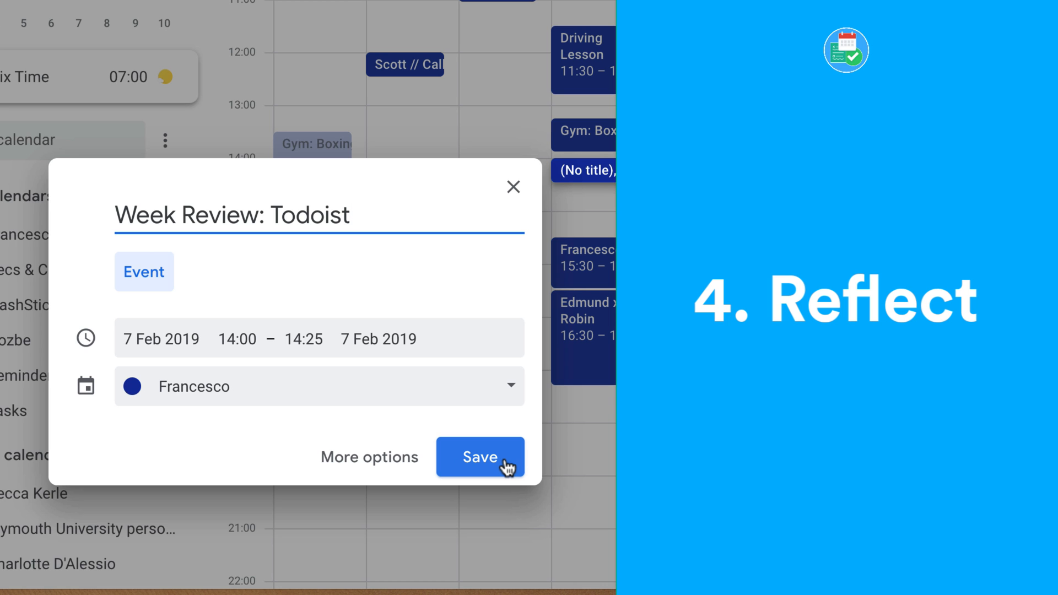
left_click(481, 457)
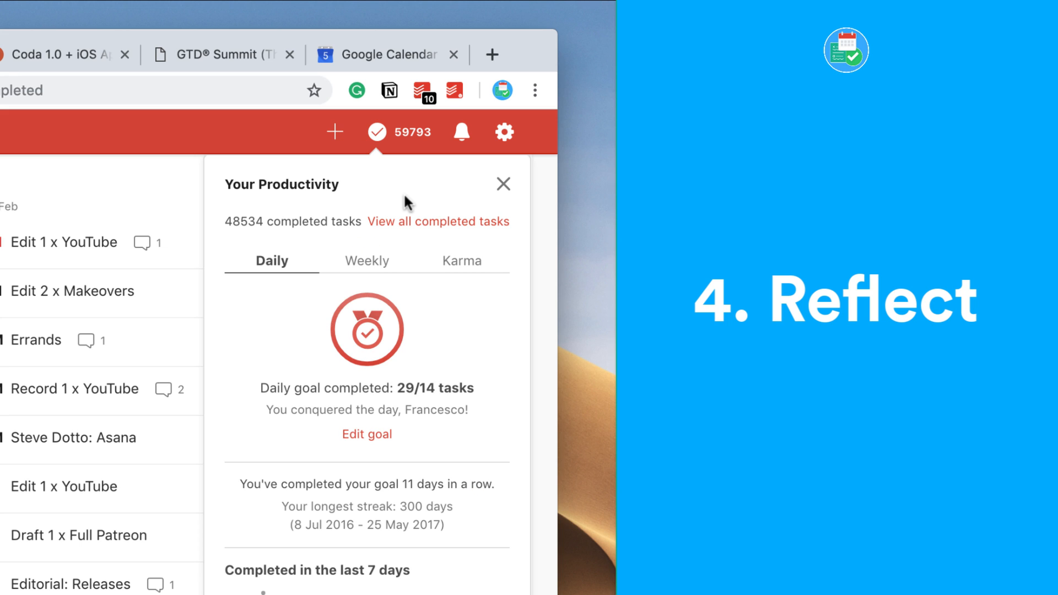
mouse_move(371, 321)
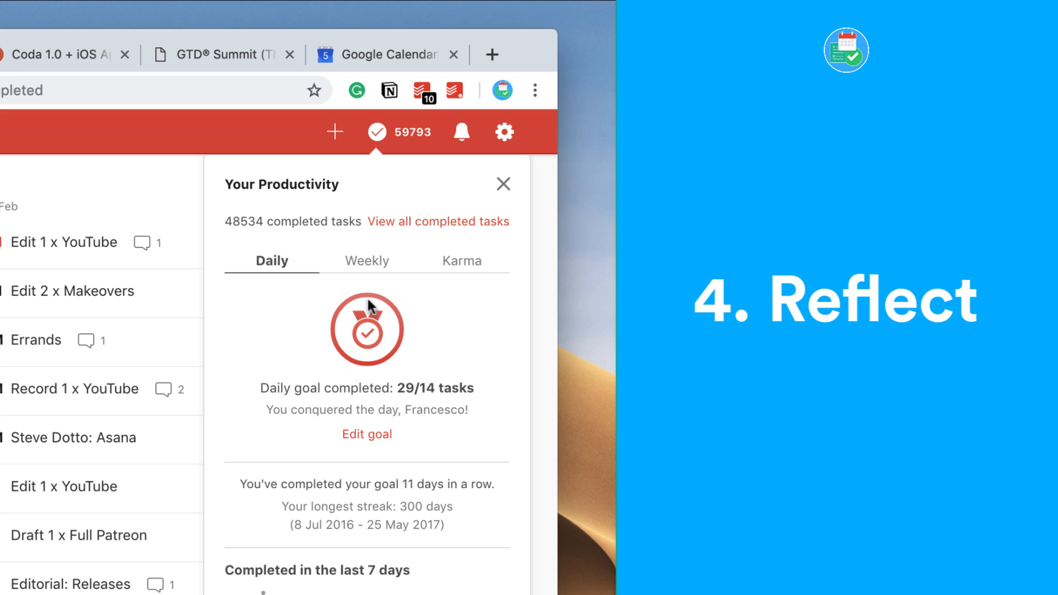
Show the weekly productivity stats: 110 of 150 tasks and a 28-week goal streak.
left_click(367, 261)
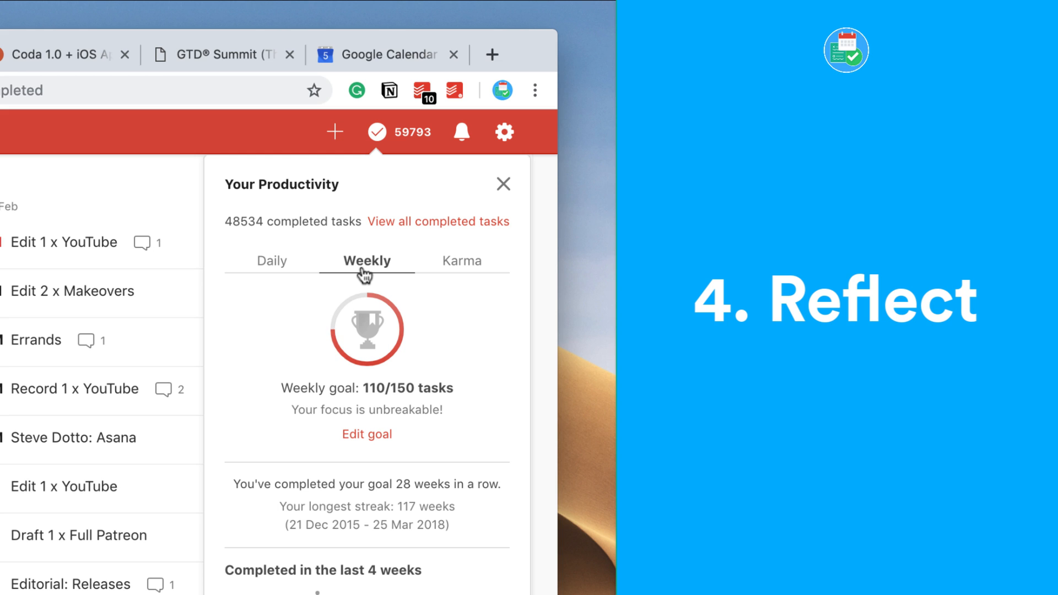
left_click(461, 260)
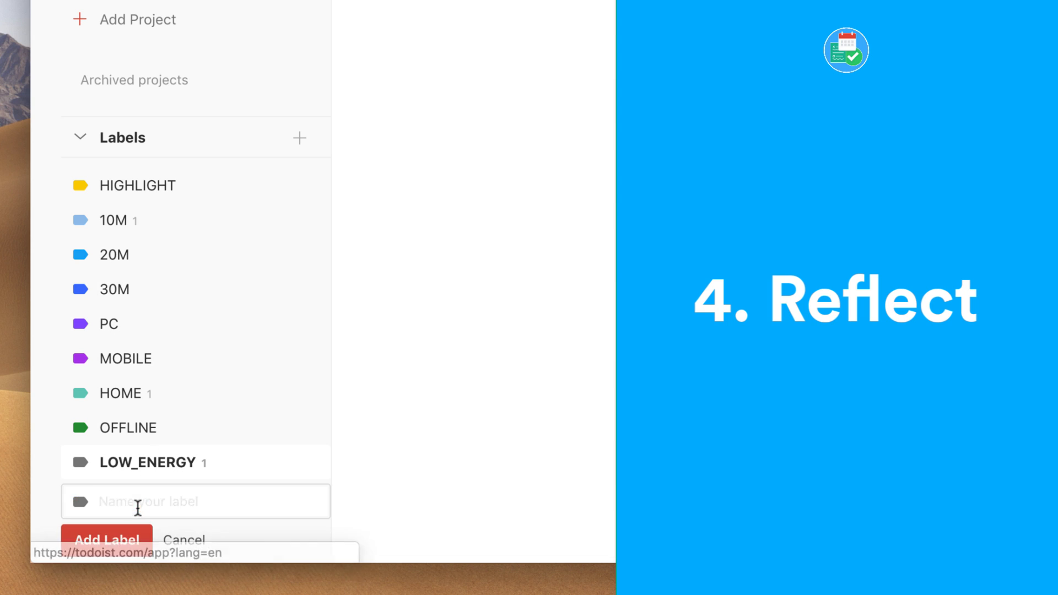
Create a red HIGH_ENERGY label and recolour the LOW_ENERGY label blue.
type("HIGH")
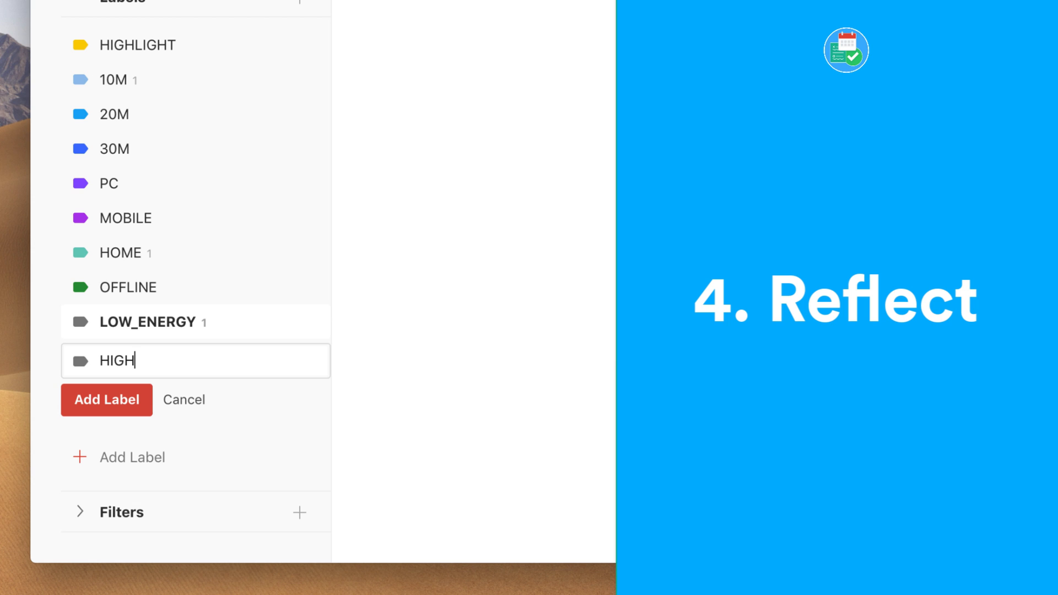
type("_ENER")
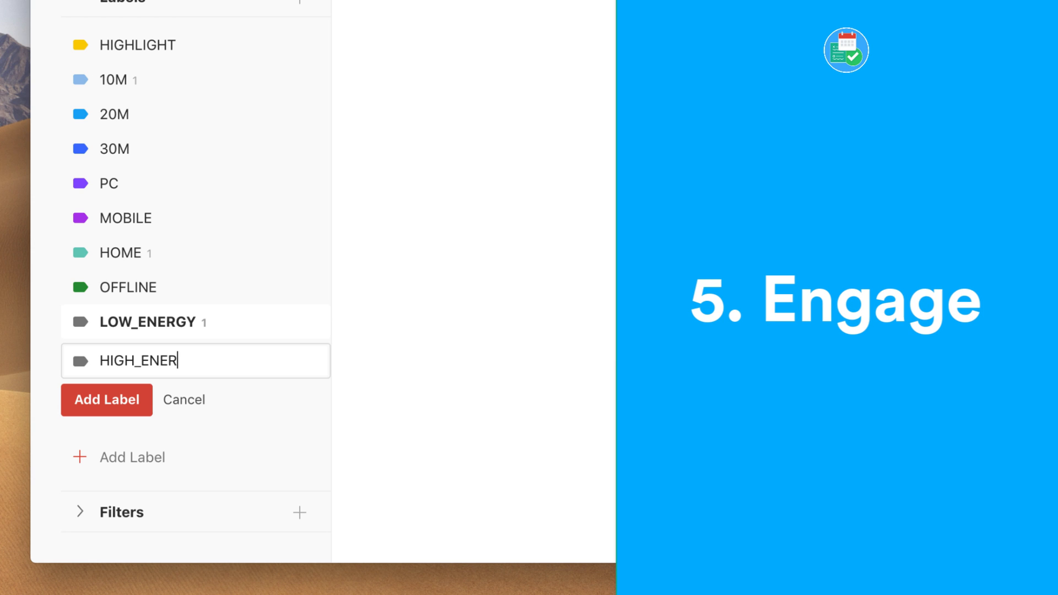
left_click(107, 400)
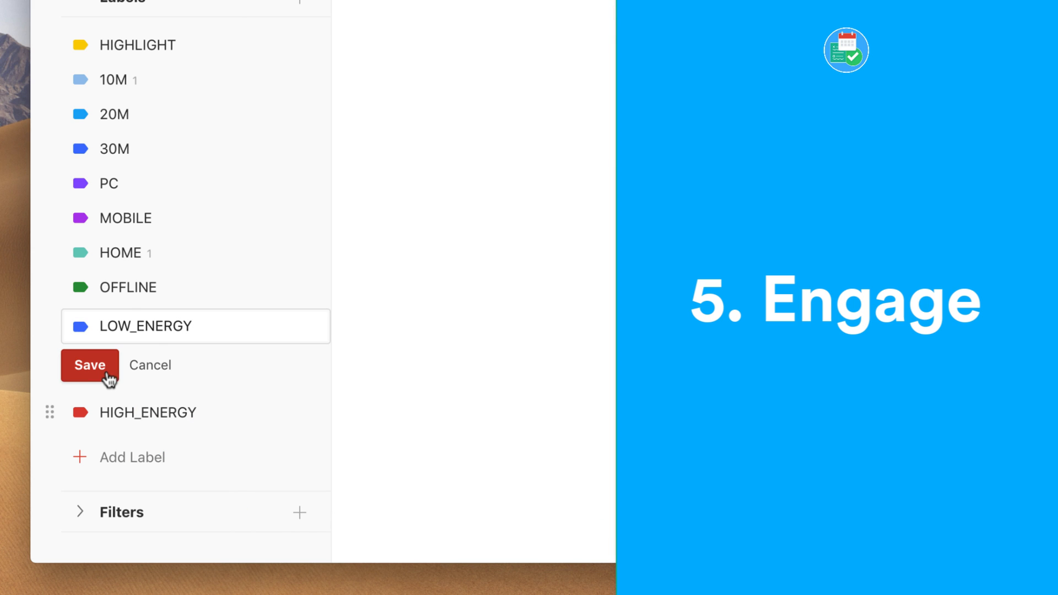
left_click(89, 366)
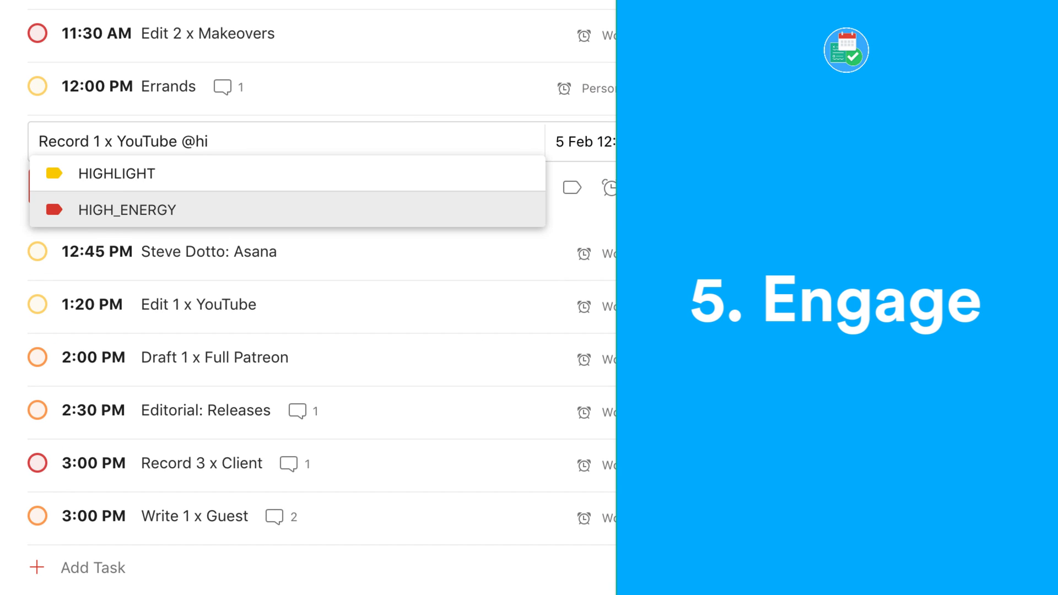
Tag Record 1 x YouTube with HIGH_ENERGY and Editorial: Releases with LOW_ENERGY.
left_click(125, 210)
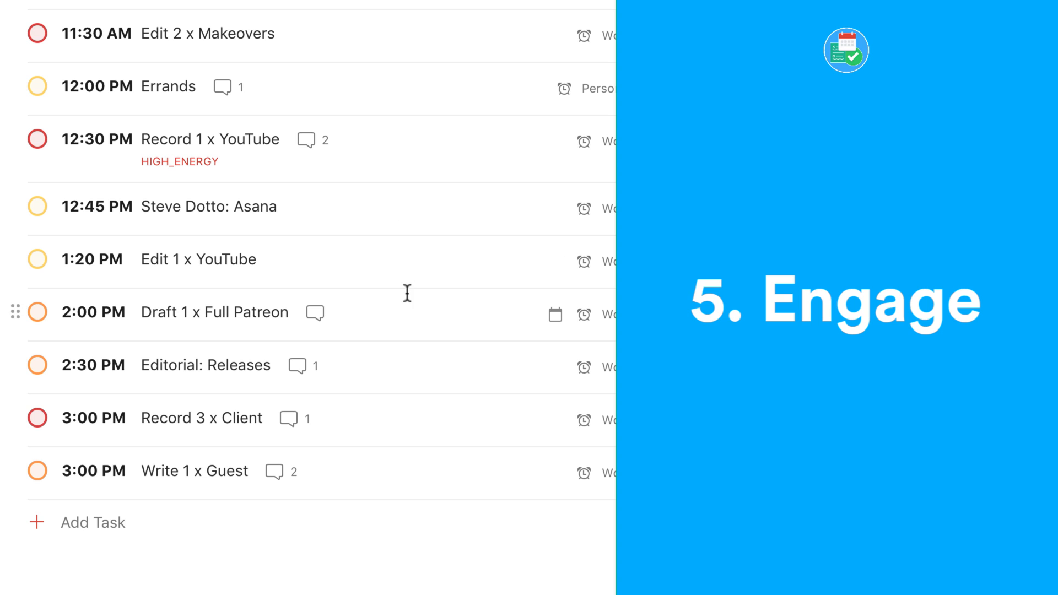
left_click(205, 364)
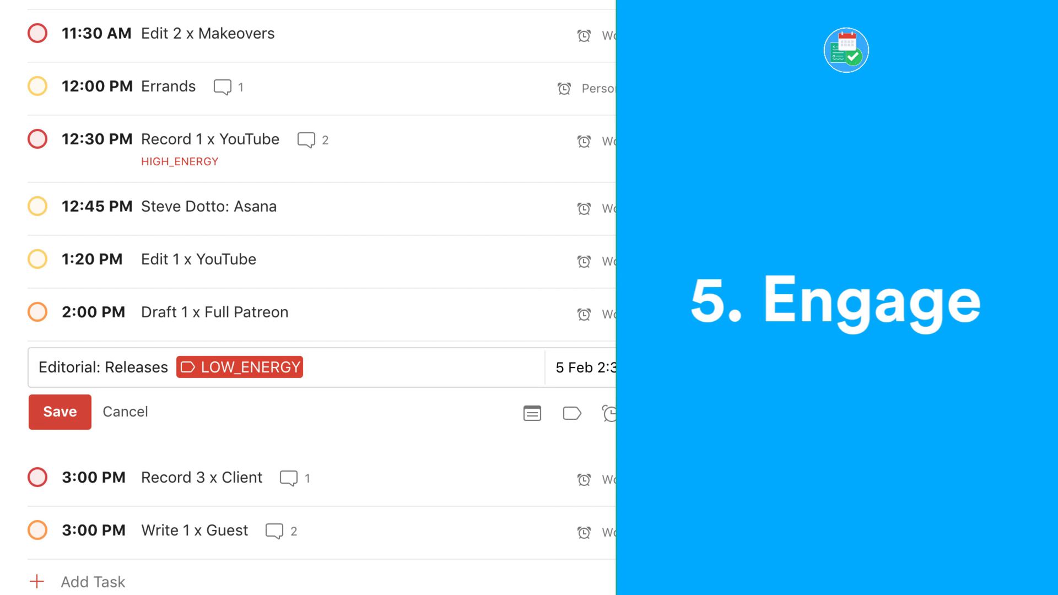
left_click(59, 412)
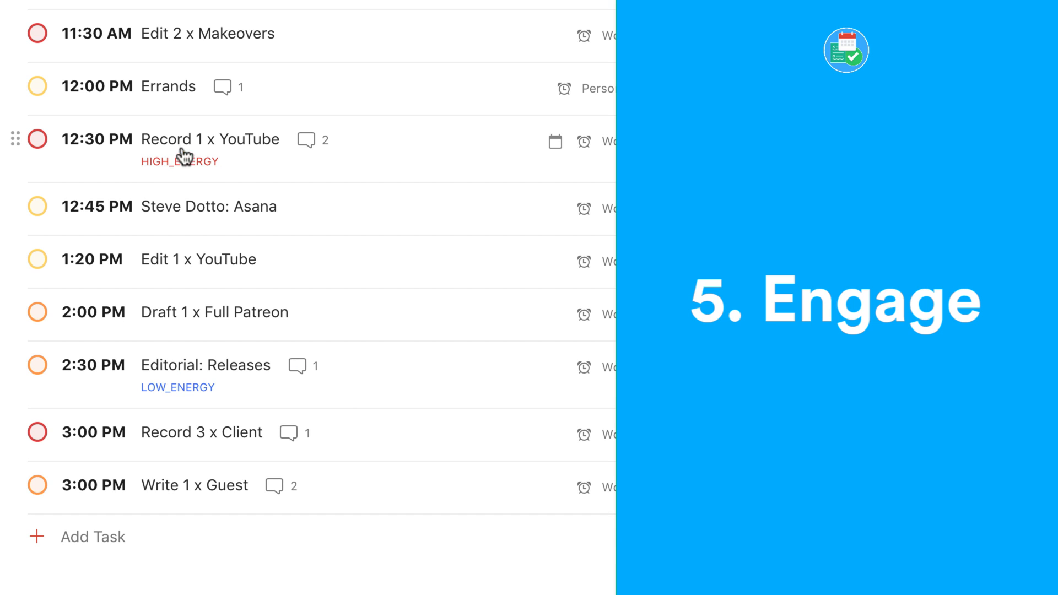
mouse_move(181, 165)
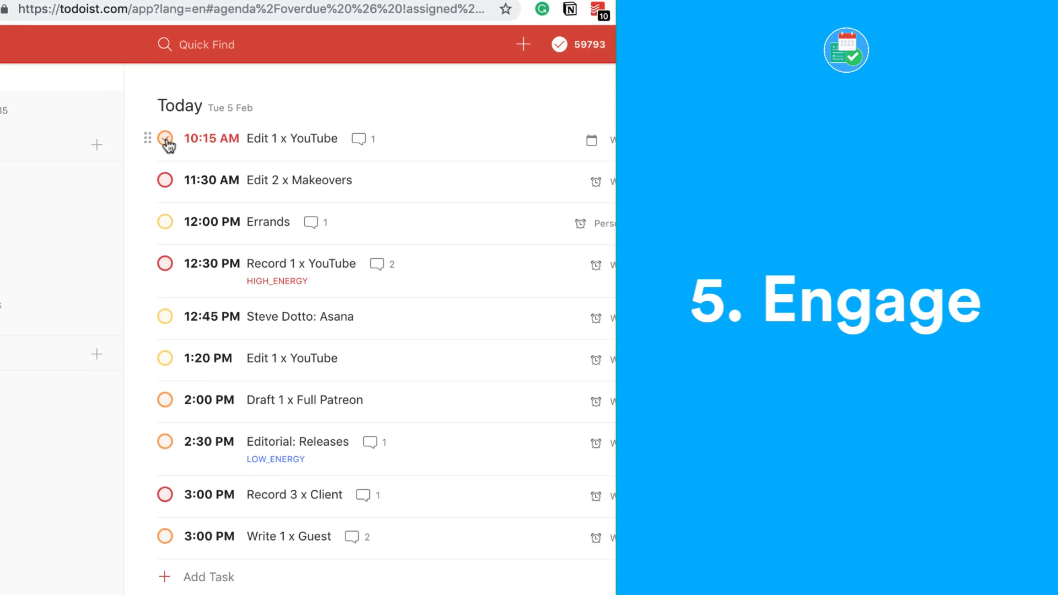
Check off Edit 1 x YouTube and draft a priority 2 task, Publish 1 x YouTube.
left_click(164, 139)
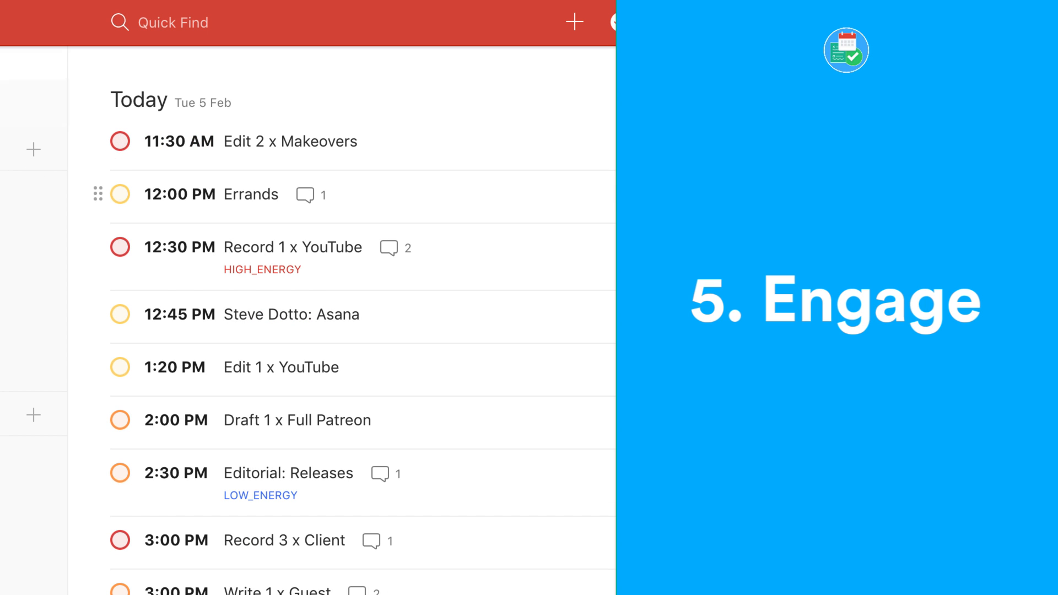
scroll("down", 3)
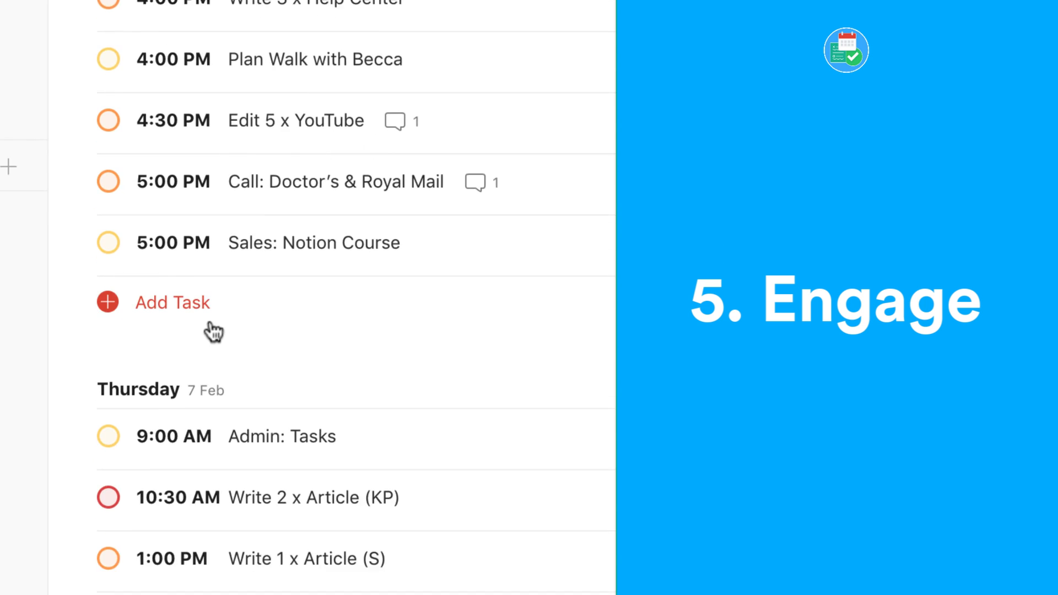
type("Publish 1 x YouTube")
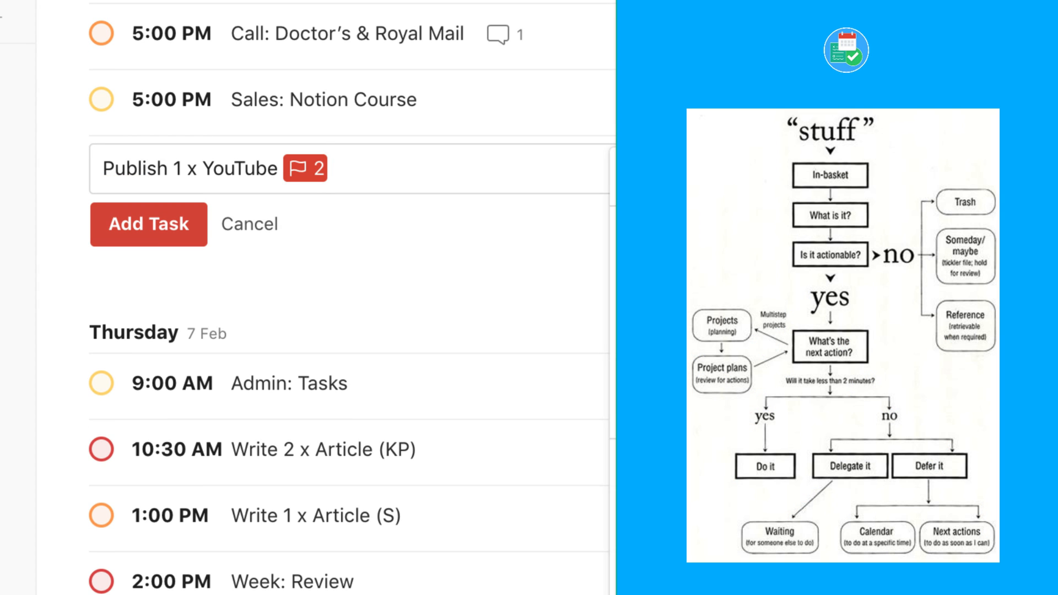
type("#w")
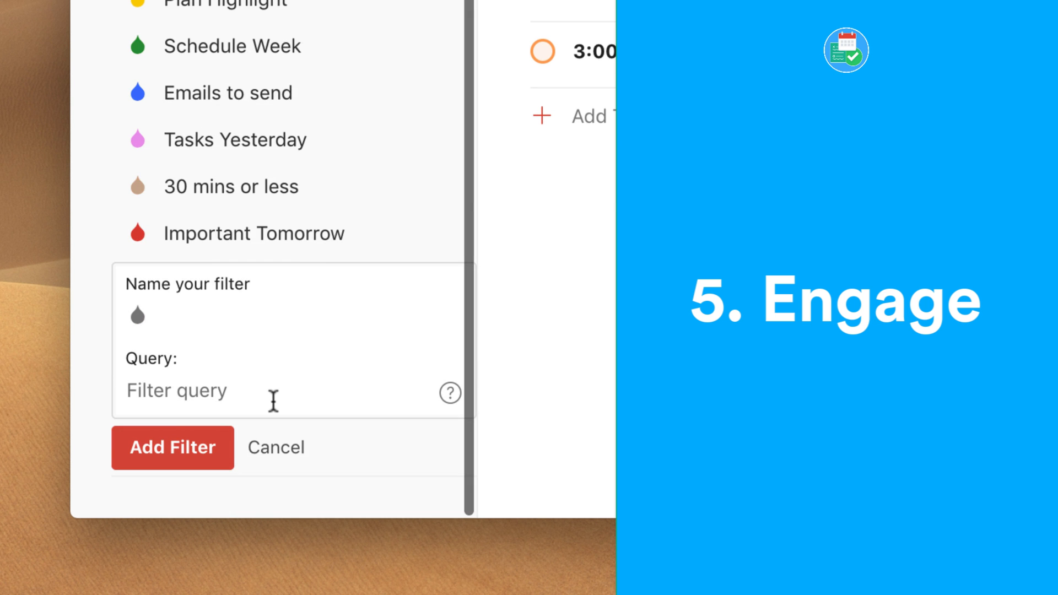
type("Taxi Tasks")
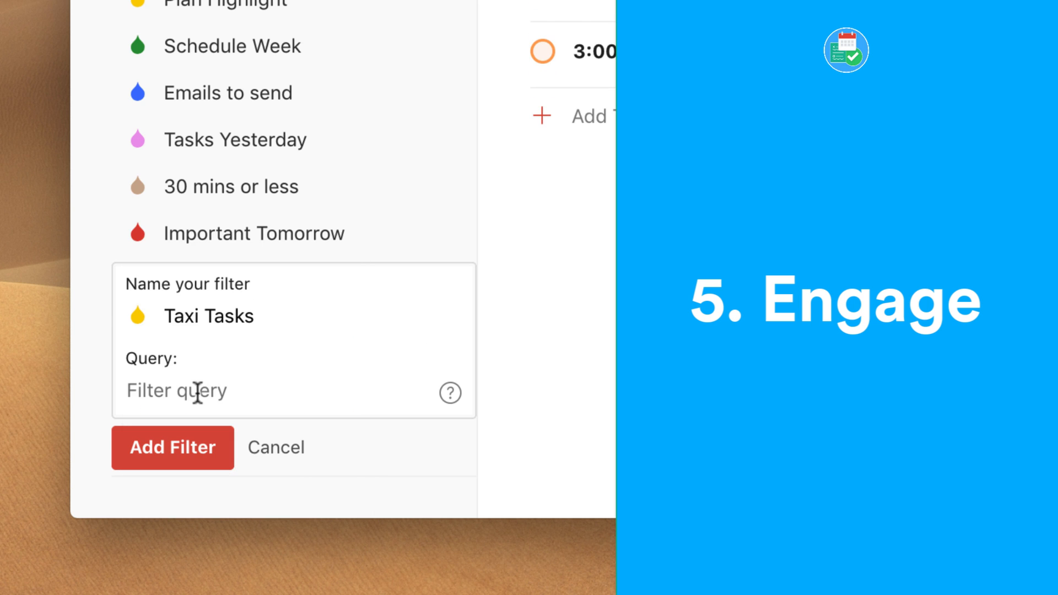
type("@10m &")
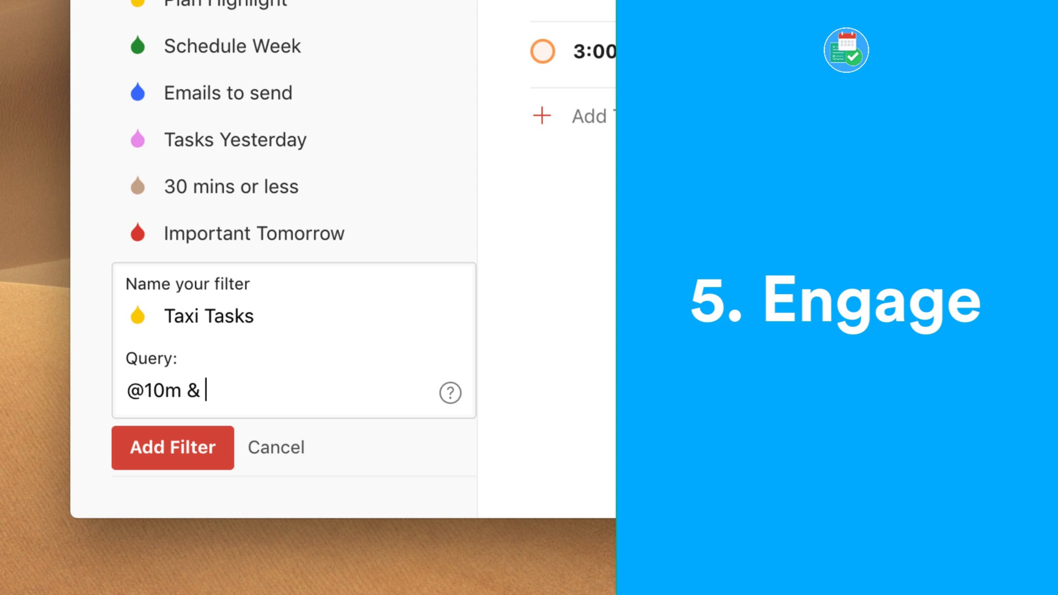
type("@low")
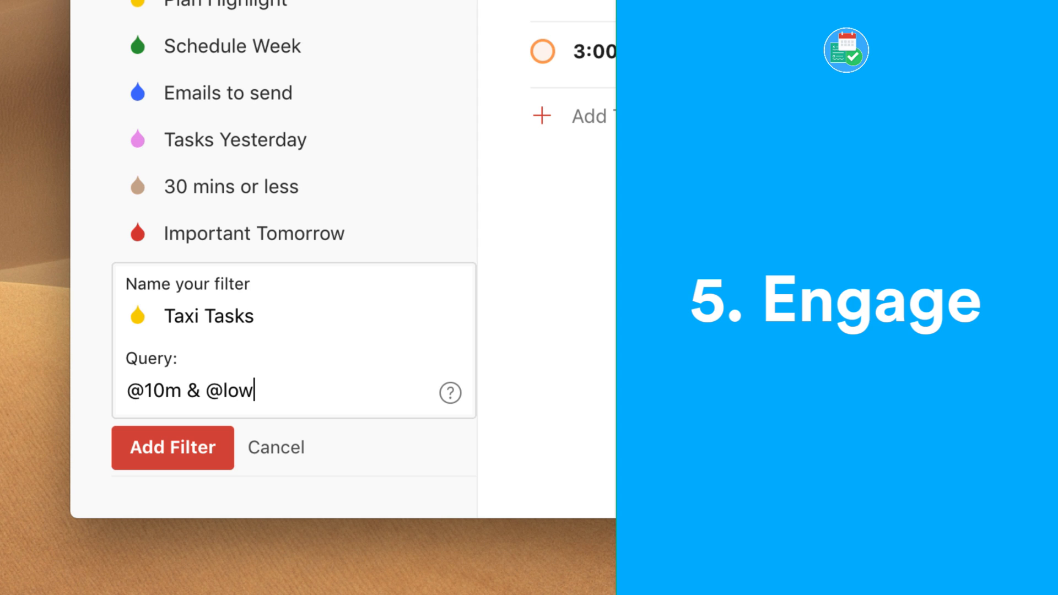
key("Backspace")
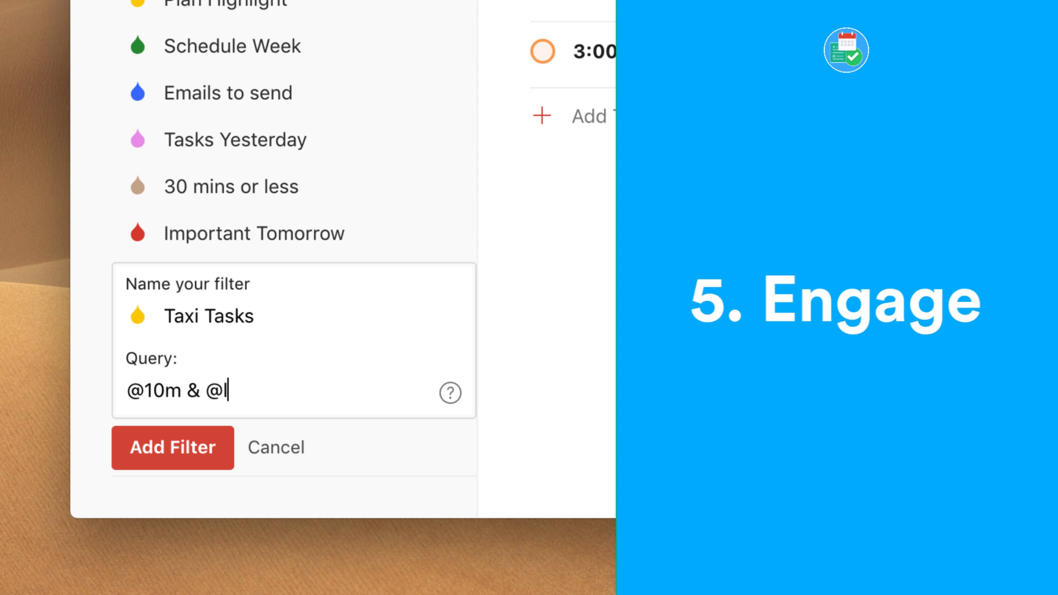
type("low_en")
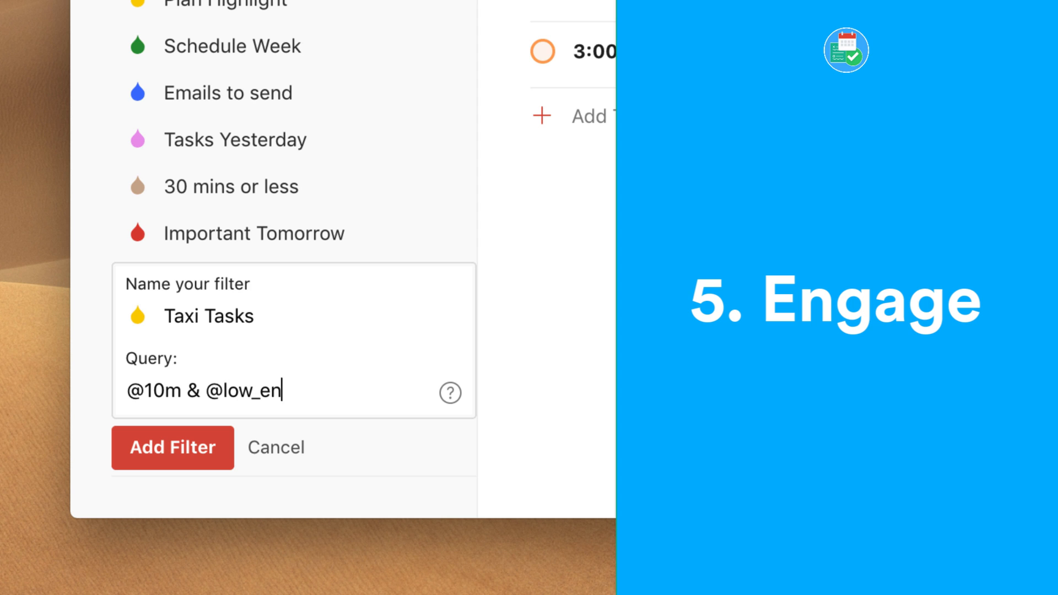
left_click(172, 447)
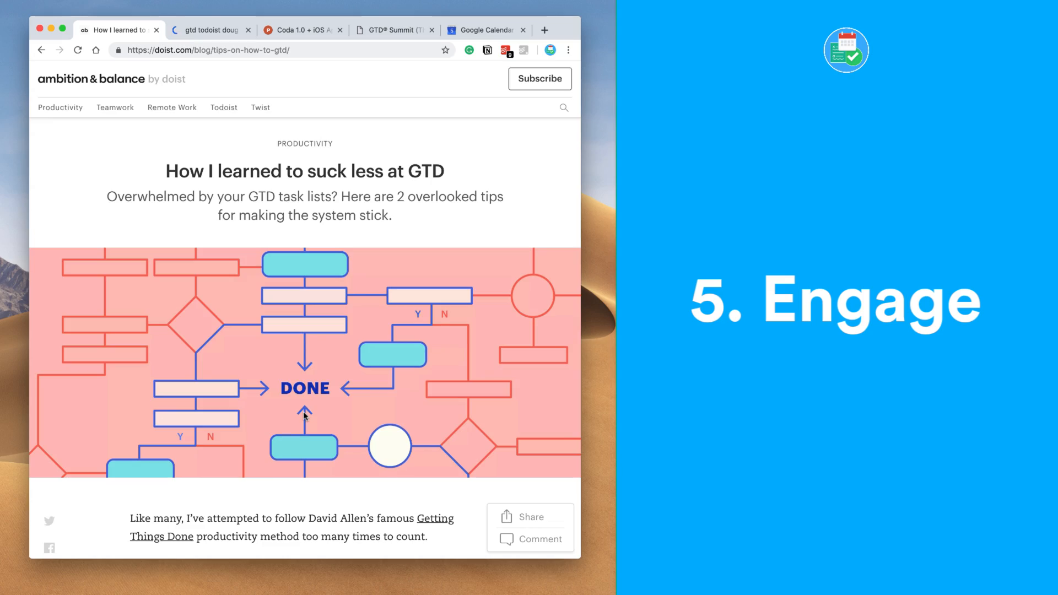
Scroll through the Doist post 'How I learned to suck less at GTD' to its second tip.
scroll("down", 3)
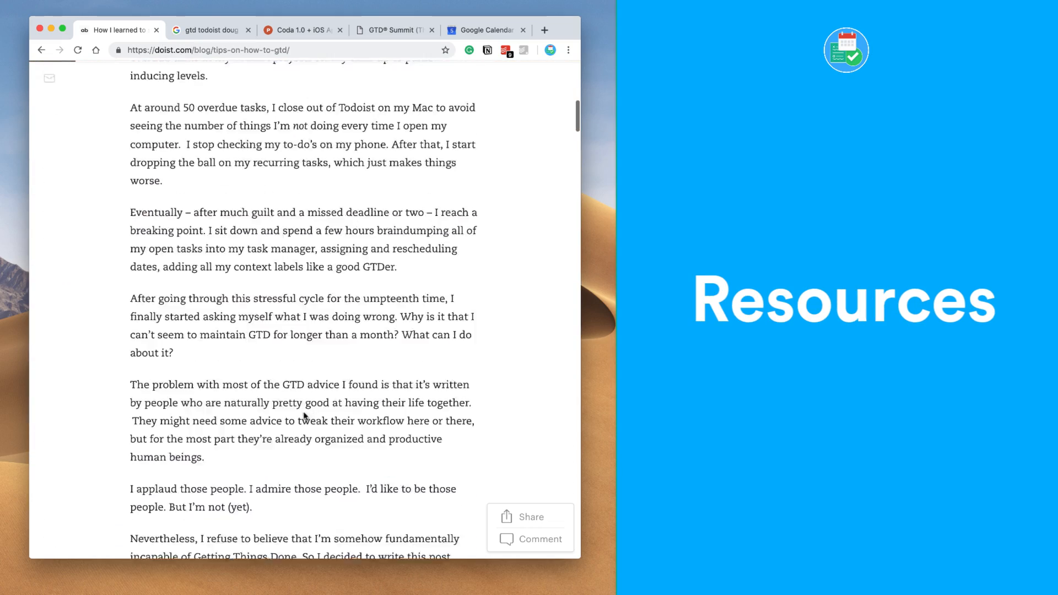
scroll("down", 3)
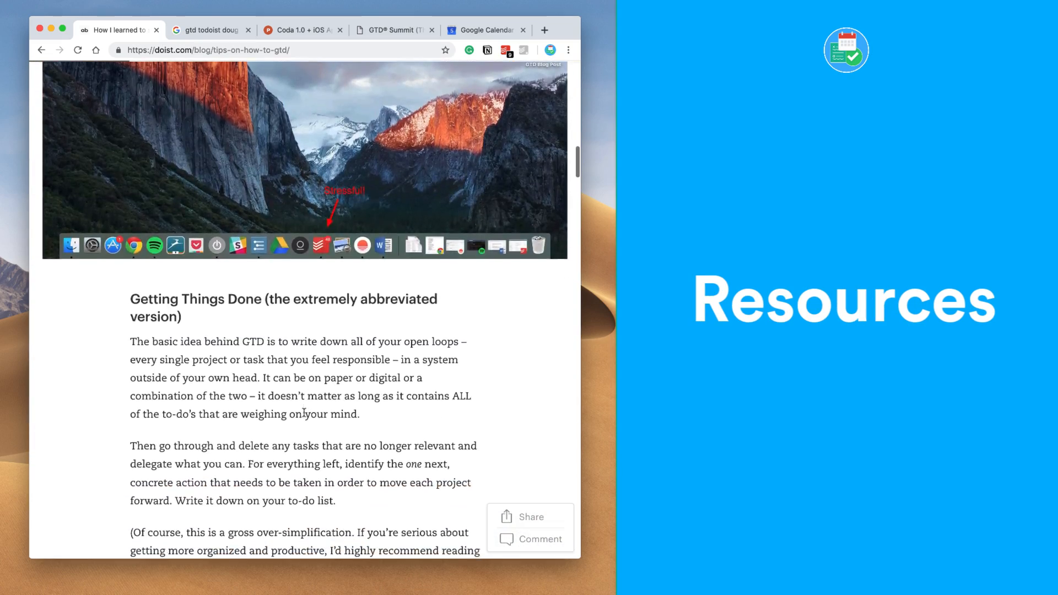
scroll("down", 3)
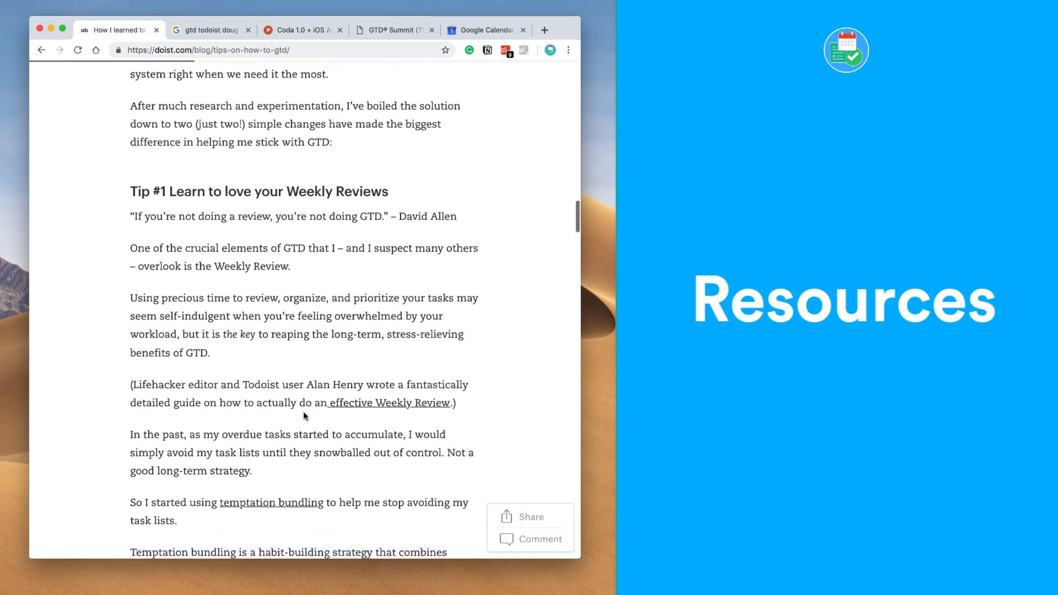
scroll("down", 3)
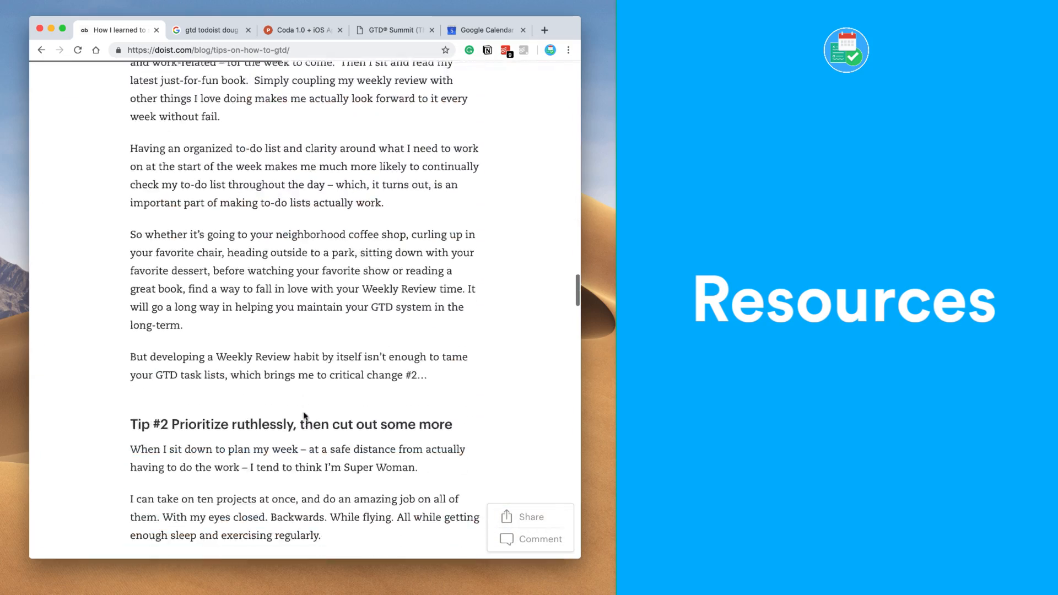
scroll("down", 3)
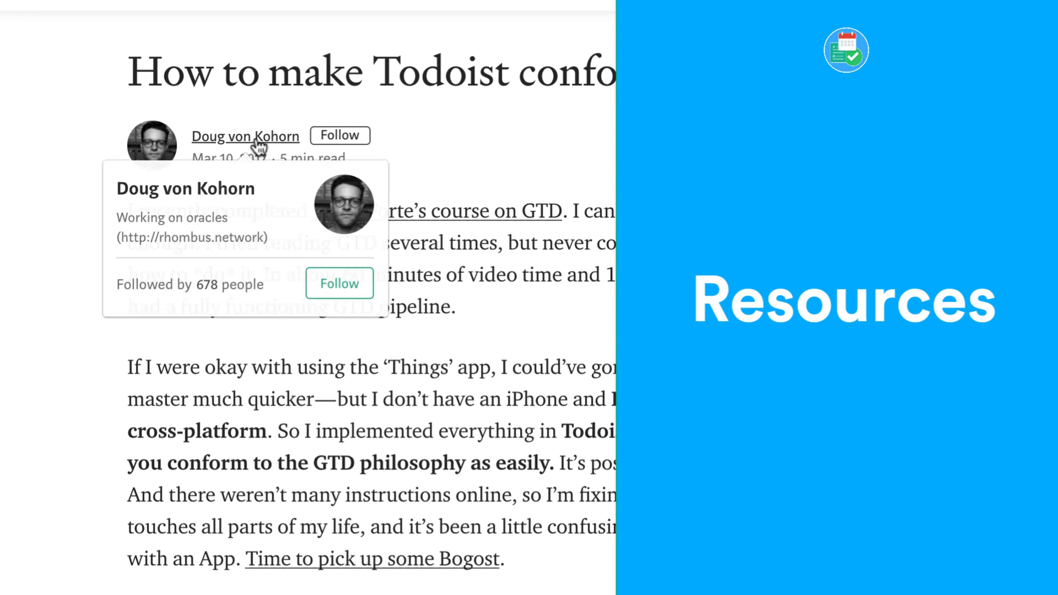
Read the Medium Todoist-GTD article down to its Eisenhower Matrix and today filter screenshots.
left_click(245, 136)
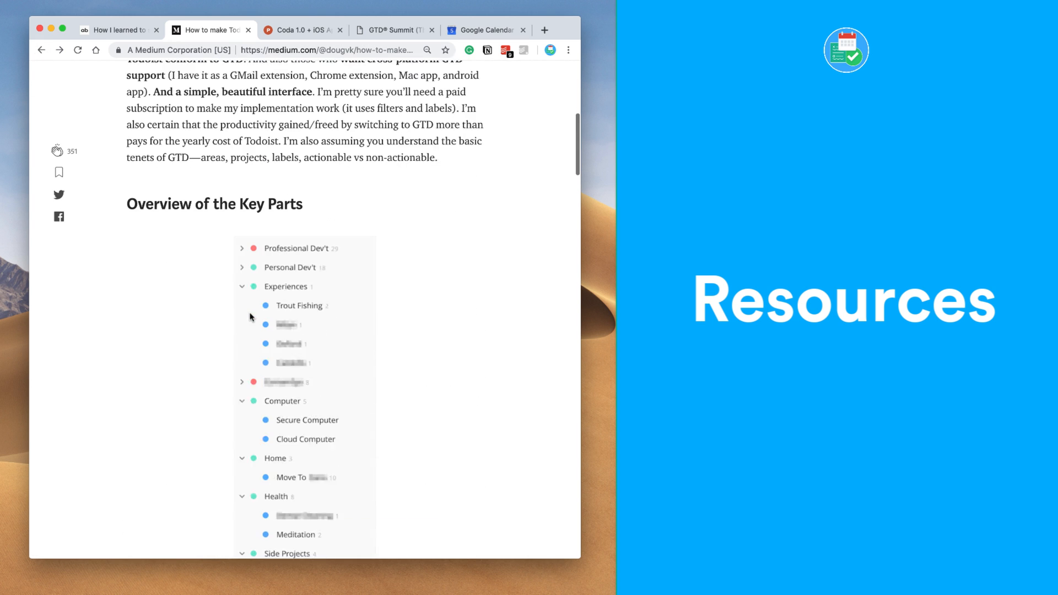
scroll("down", 3)
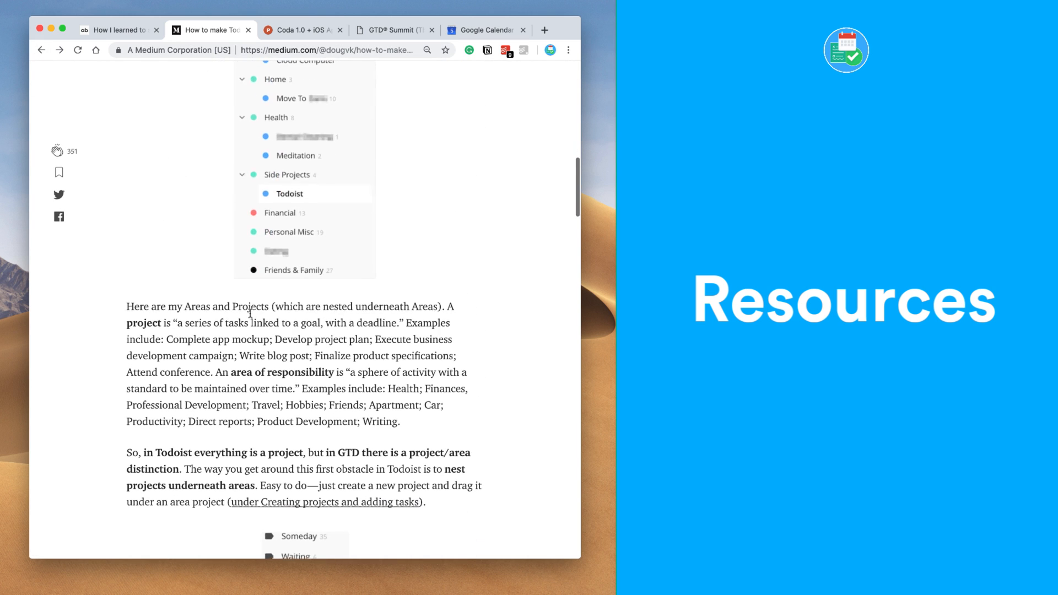
scroll("down", 3)
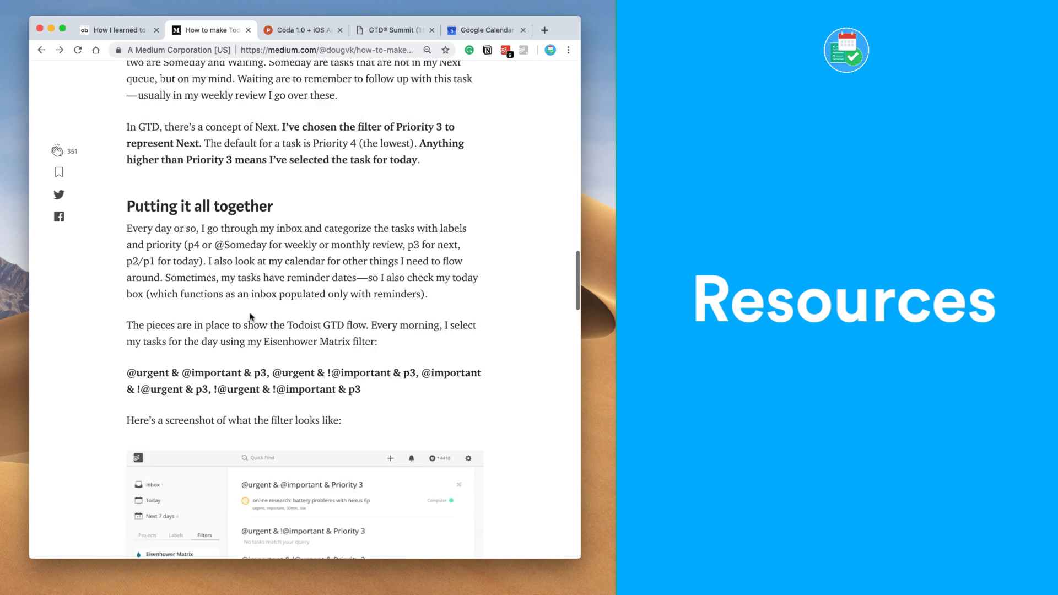
scroll("down", 3)
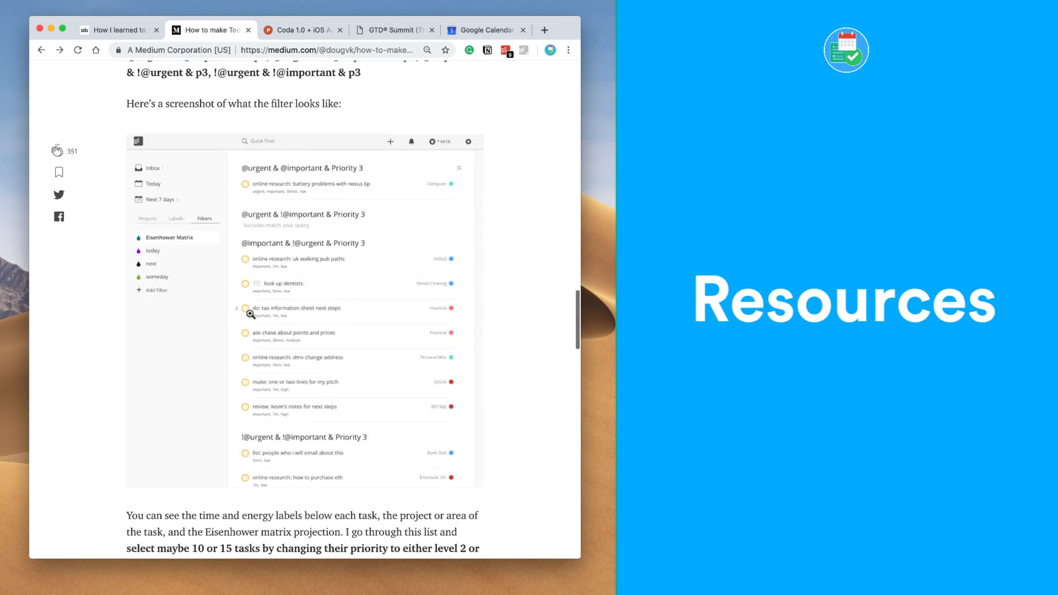
scroll("down", 3)
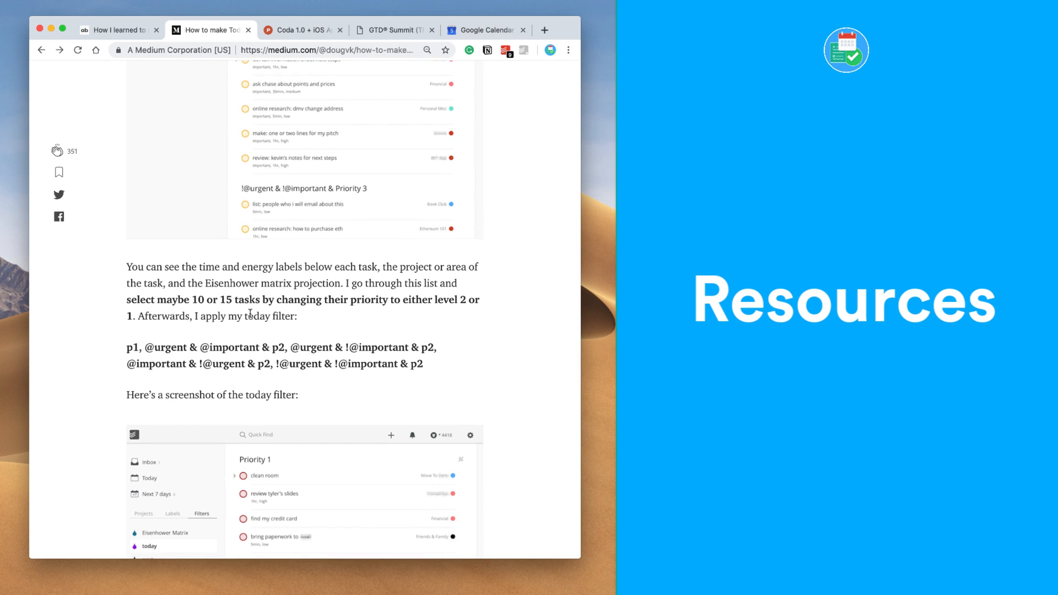